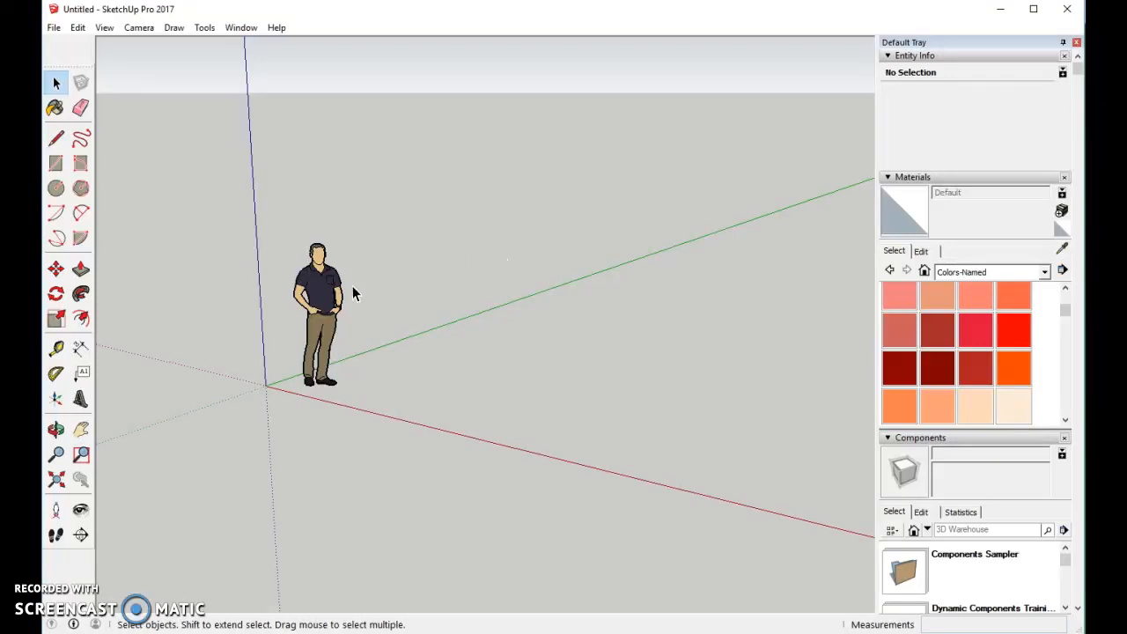
pyautogui.moveTo(331, 299)
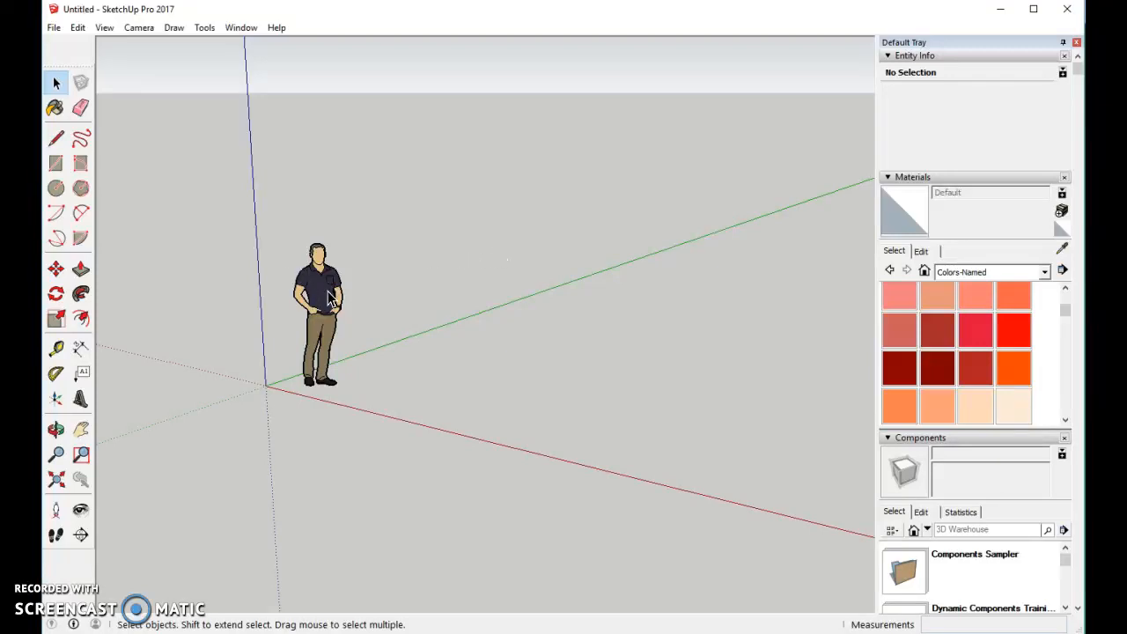
# - Delete the default person figure and enable the Large Tool Set toolbar
pyautogui.click(317, 308)
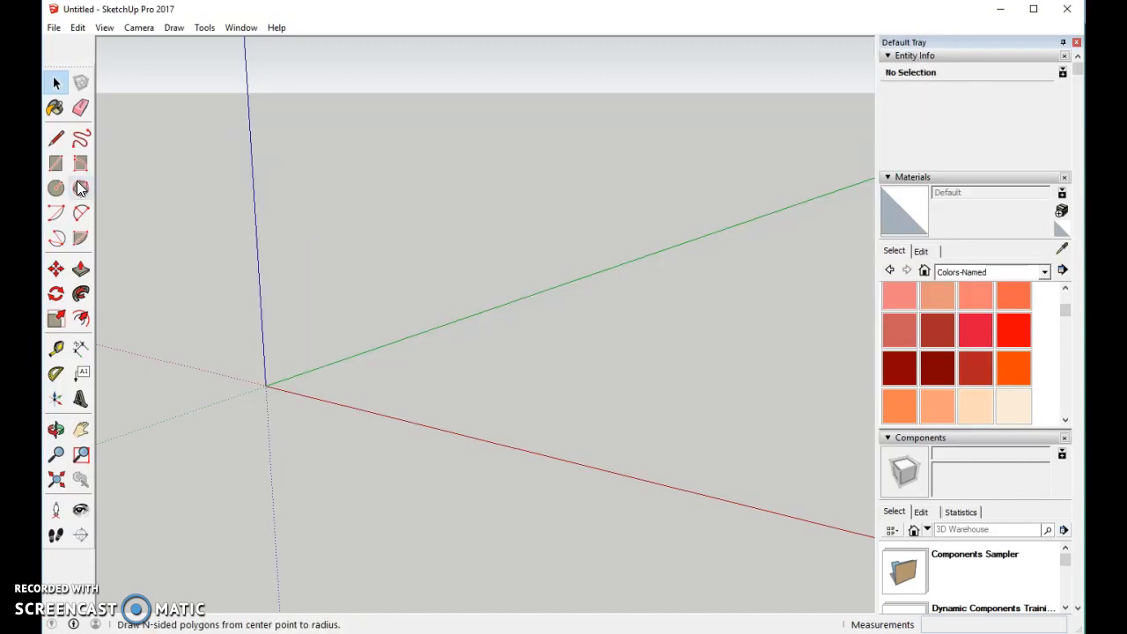
pyautogui.click(55, 163)
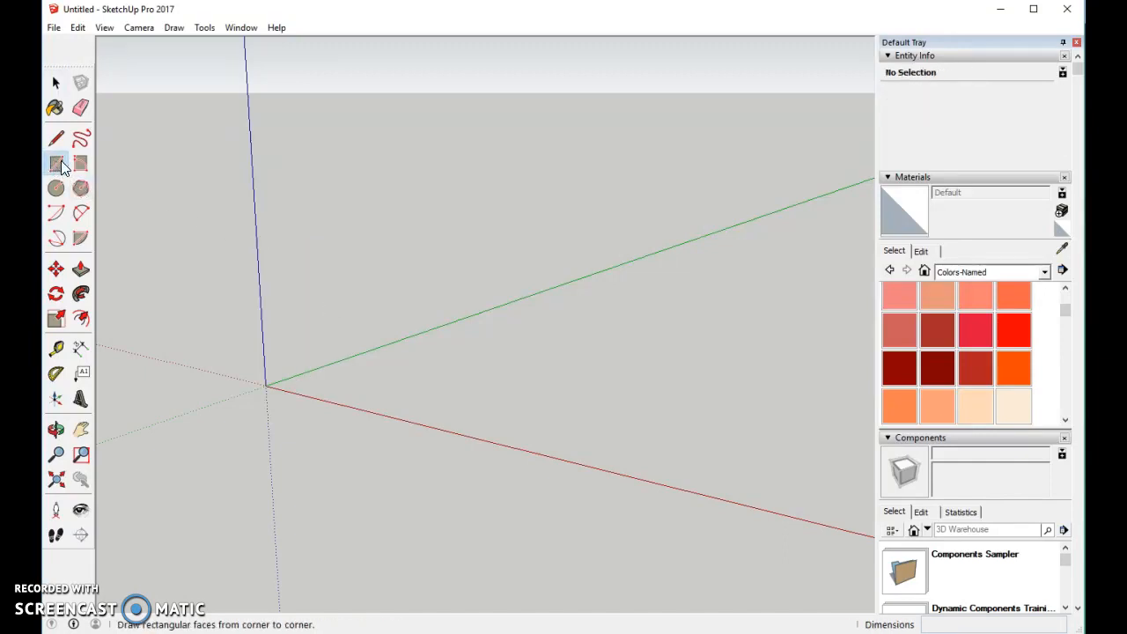
pyautogui.click(204, 27)
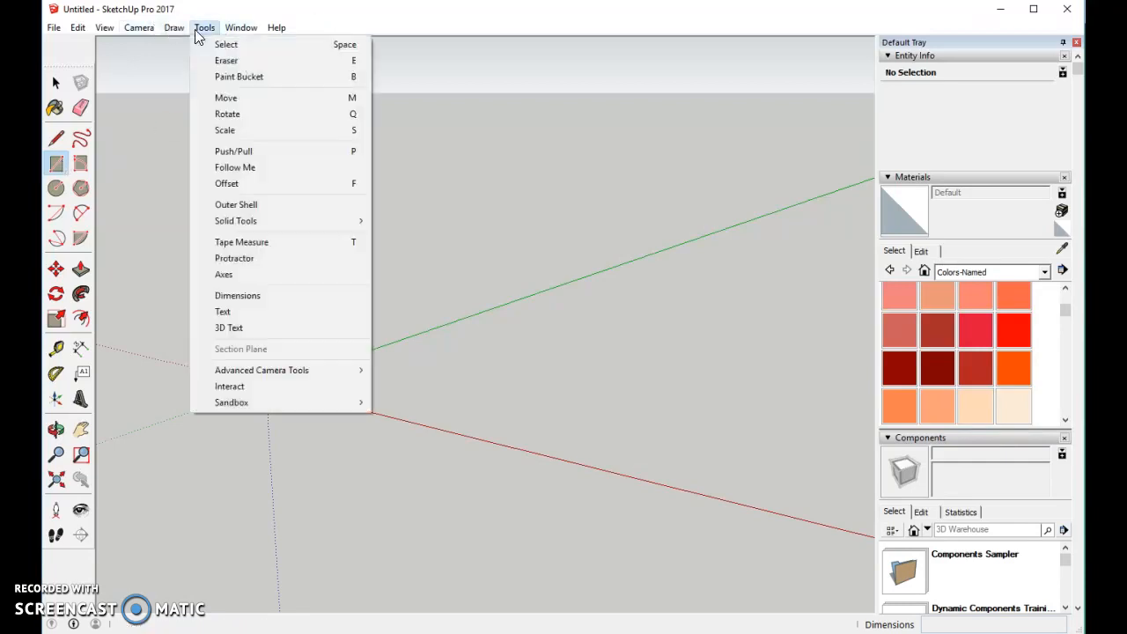
pyautogui.click(139, 27)
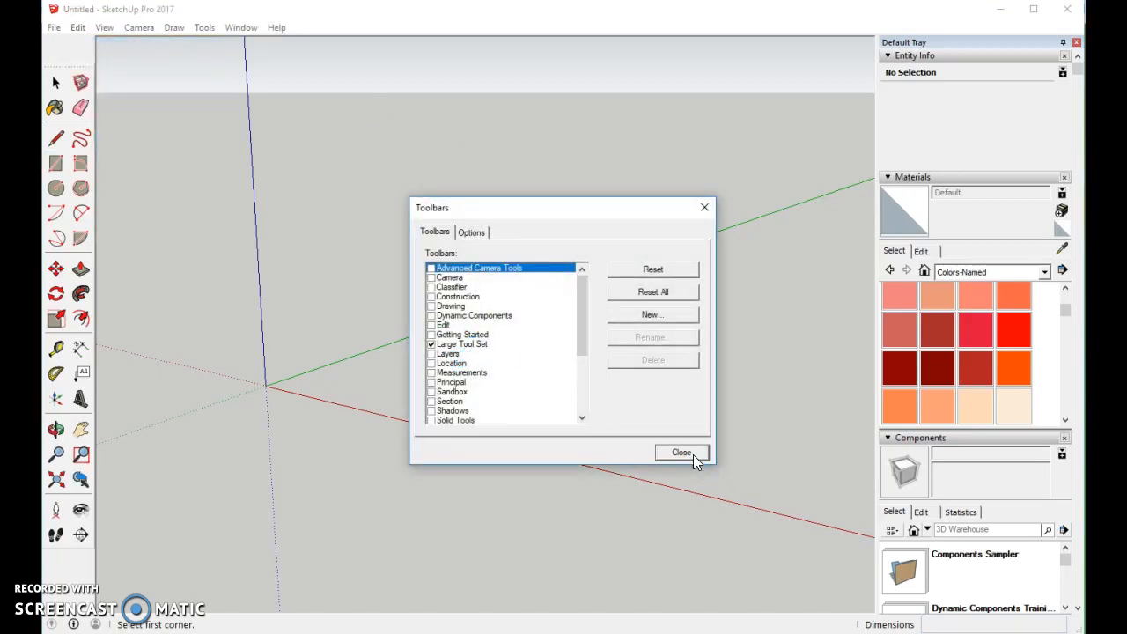
pyautogui.click(681, 452)
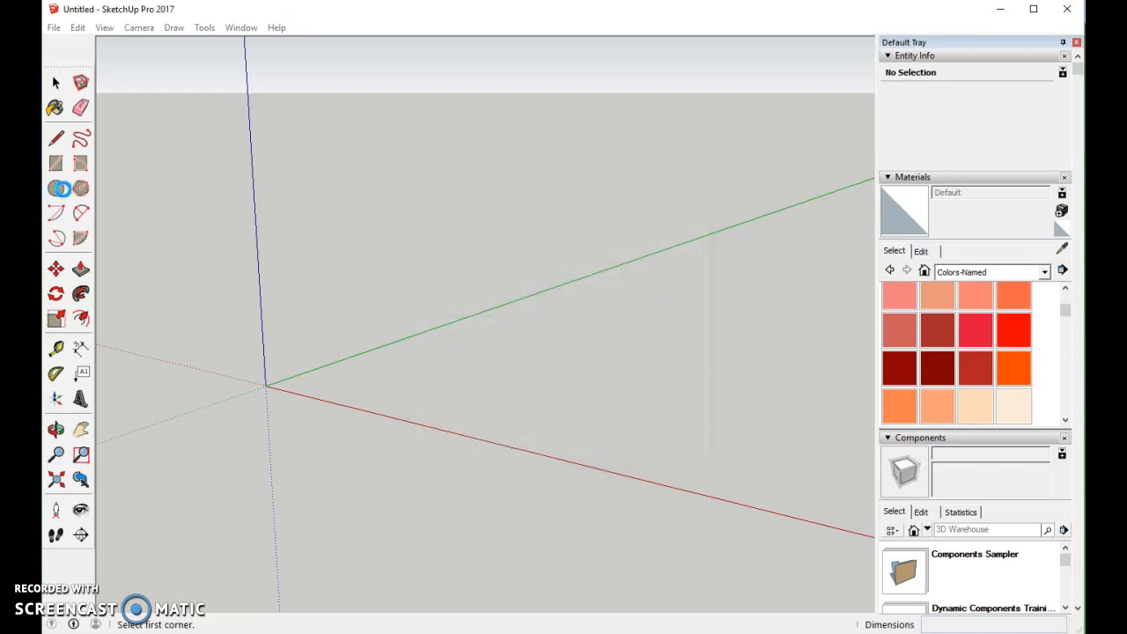
pyautogui.click(56, 164)
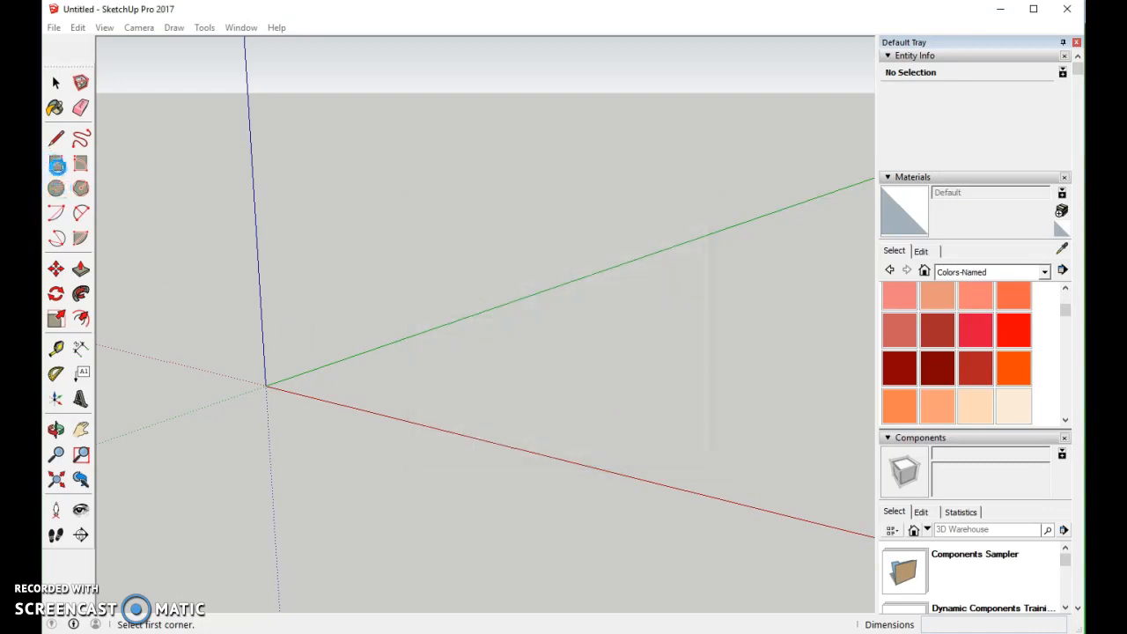
# - Draw a rectangle on the vertical plane and a circle on it
pyautogui.click(55, 163)
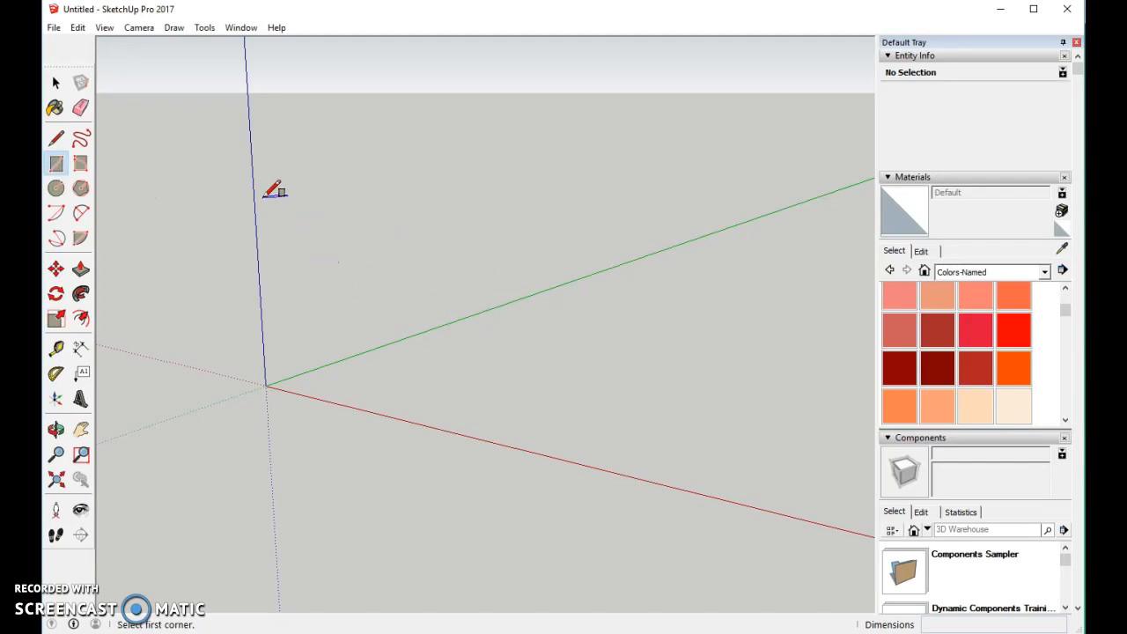
pyautogui.moveTo(268, 383)
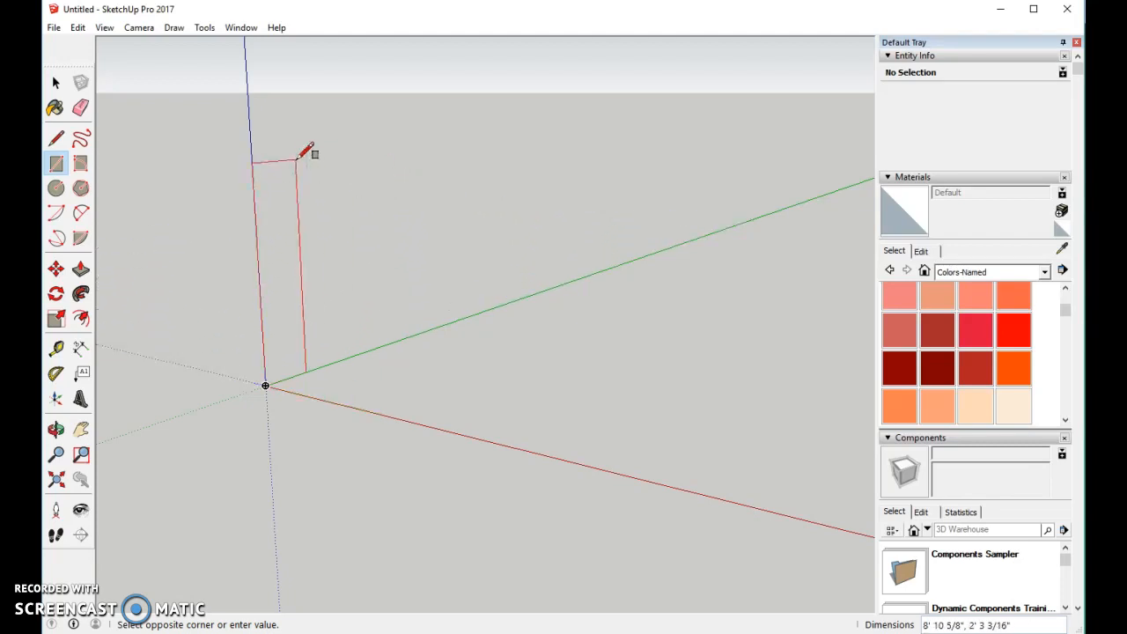
pyautogui.moveTo(328, 134)
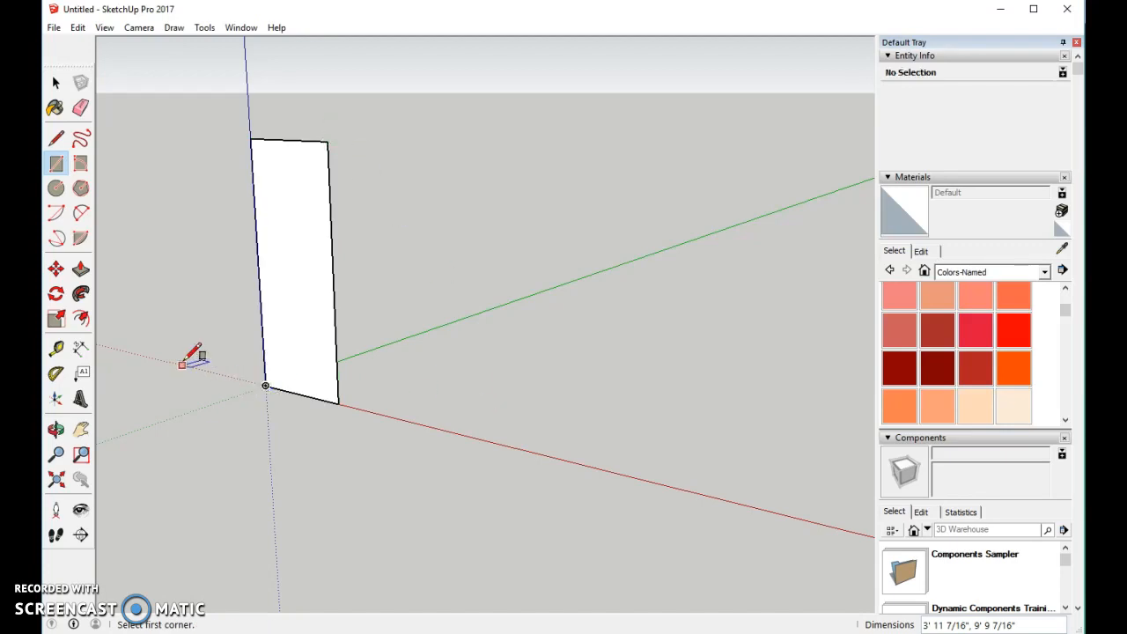
pyautogui.click(55, 237)
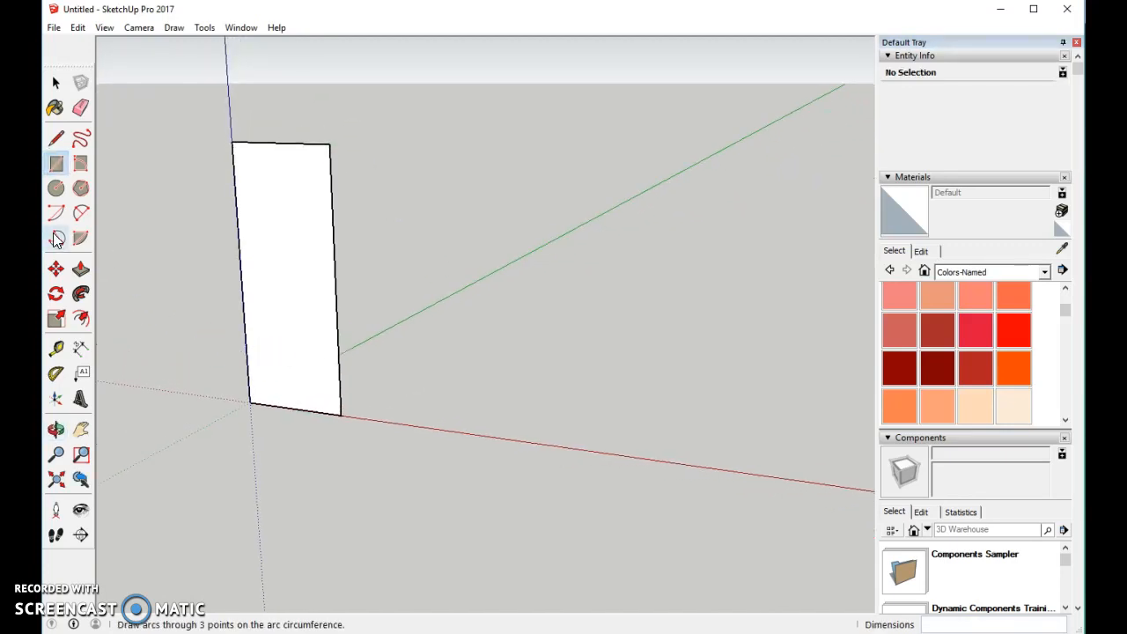
pyautogui.click(55, 188)
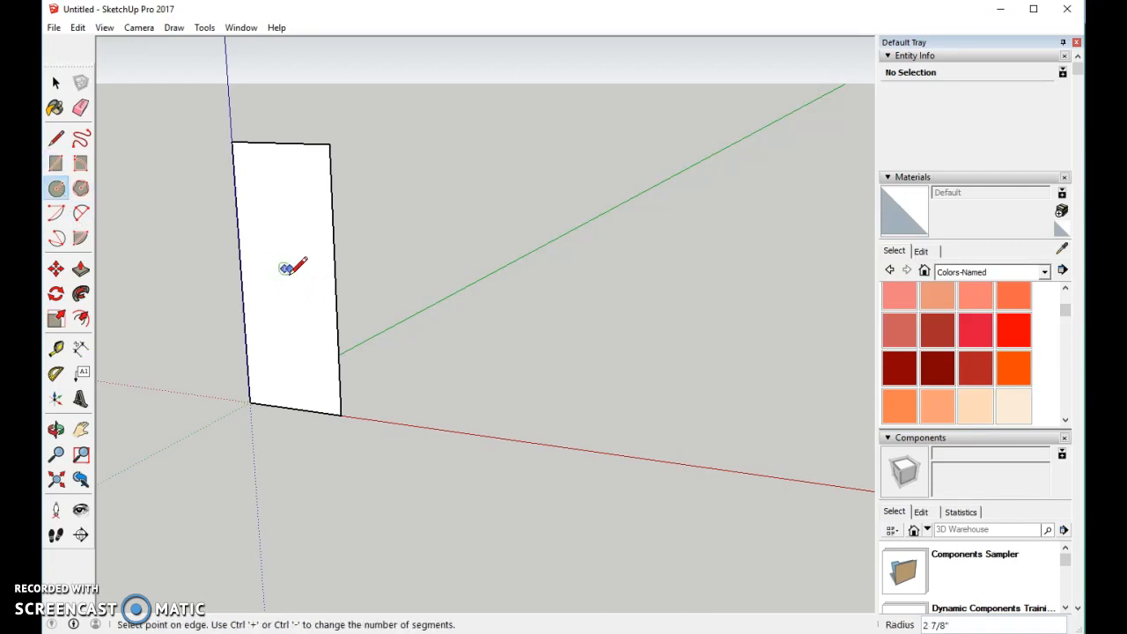
pyautogui.moveTo(303, 269)
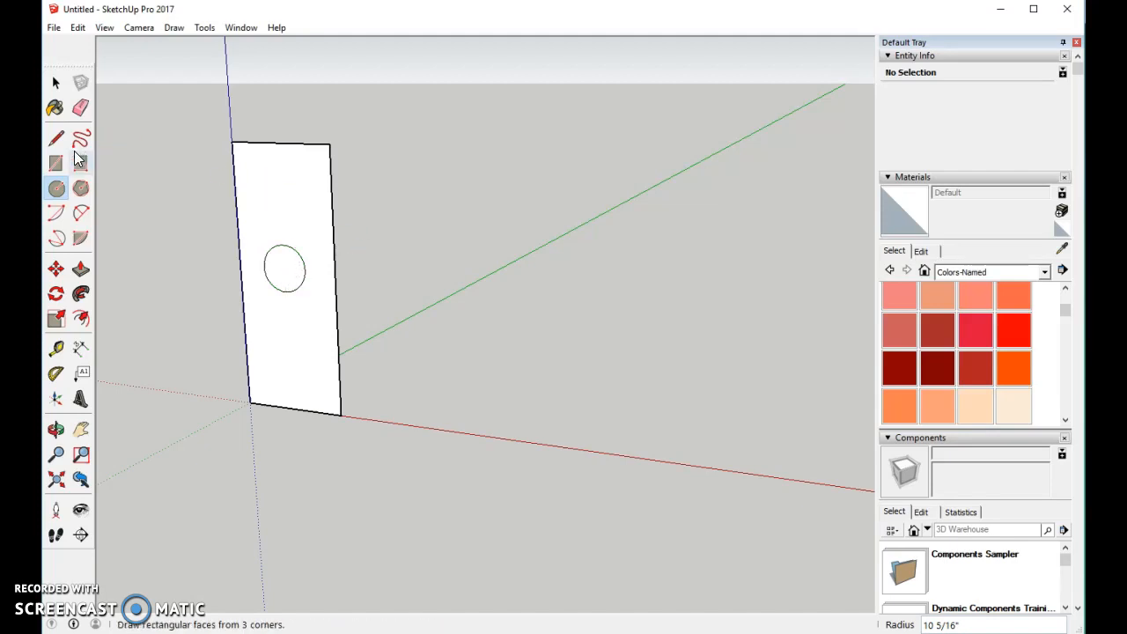
# - Erase the backing rectangle's edges, leaving only the circular face
pyautogui.click(55, 108)
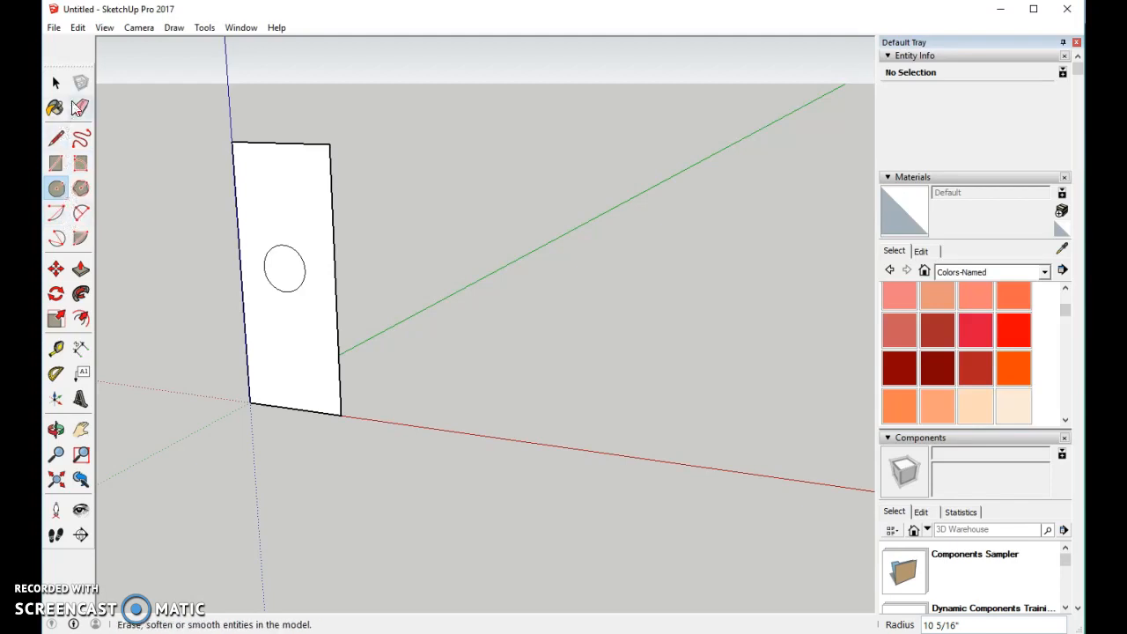
pyautogui.click(80, 108)
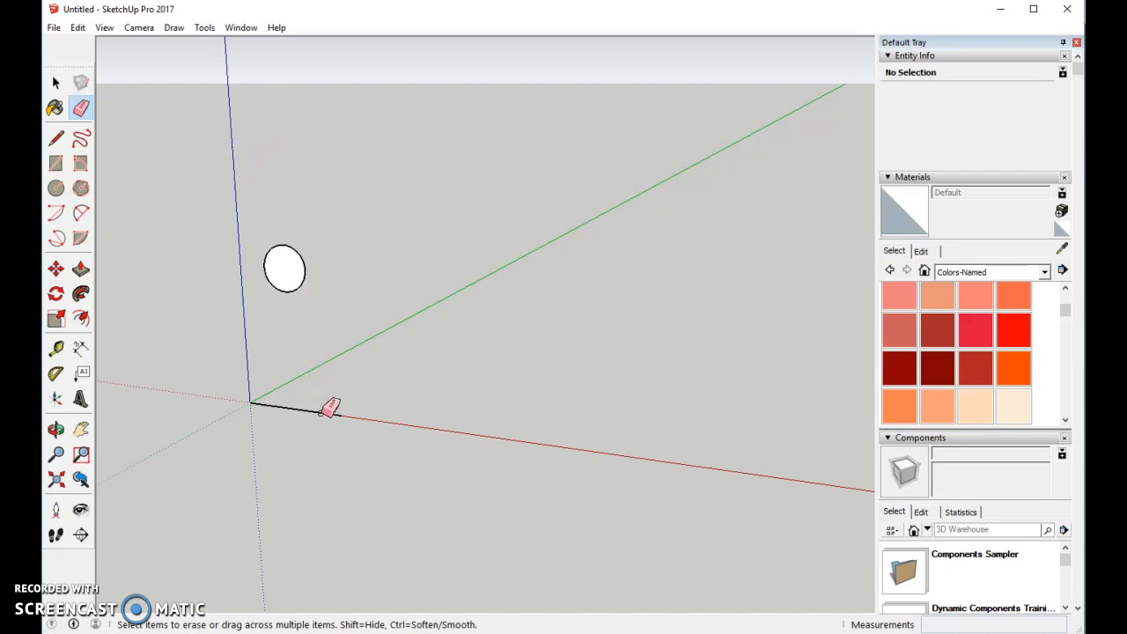
pyautogui.click(330, 408)
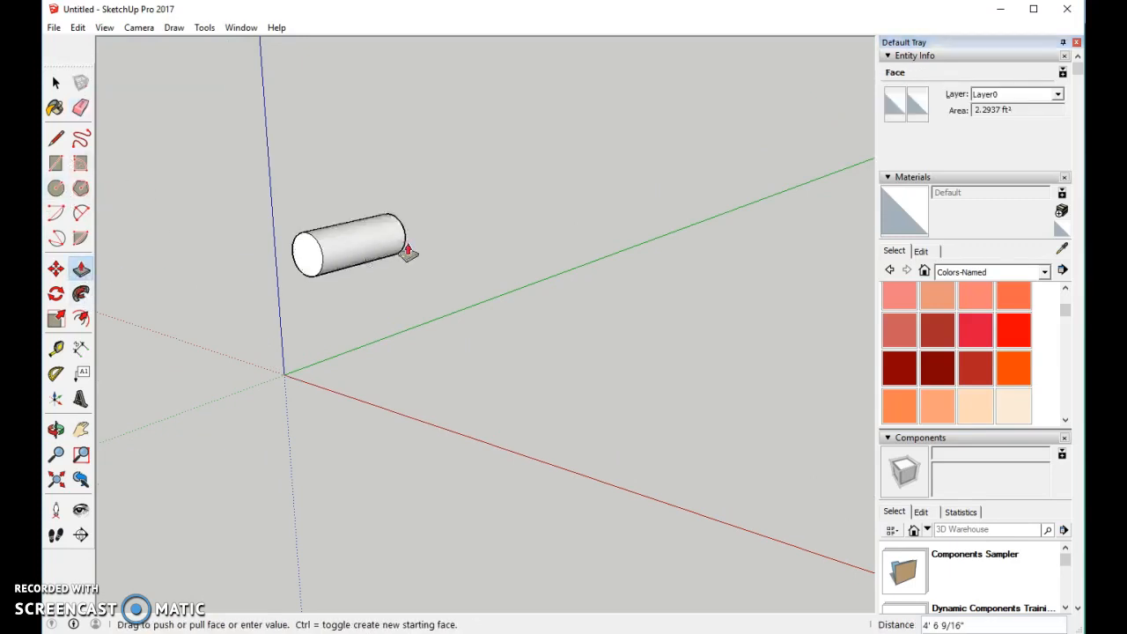
# - Push/Pull the circle into a long rod and offset a thin ring inside its end face
pyautogui.moveTo(409, 251); pyautogui.dragTo(550, 207)
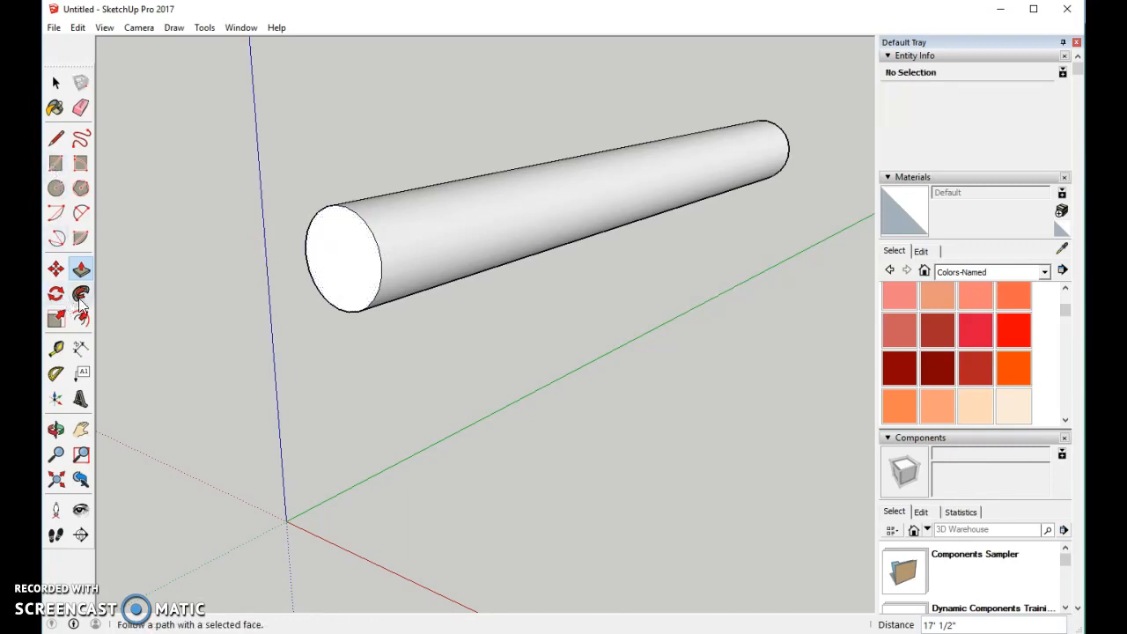
pyautogui.click(81, 319)
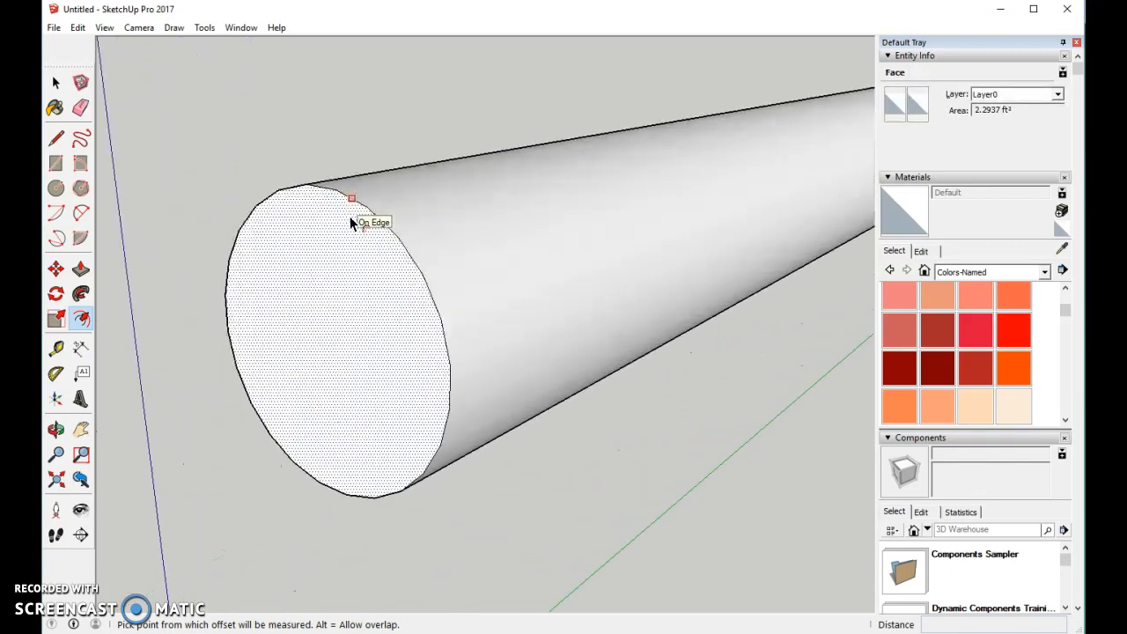
pyautogui.click(354, 201)
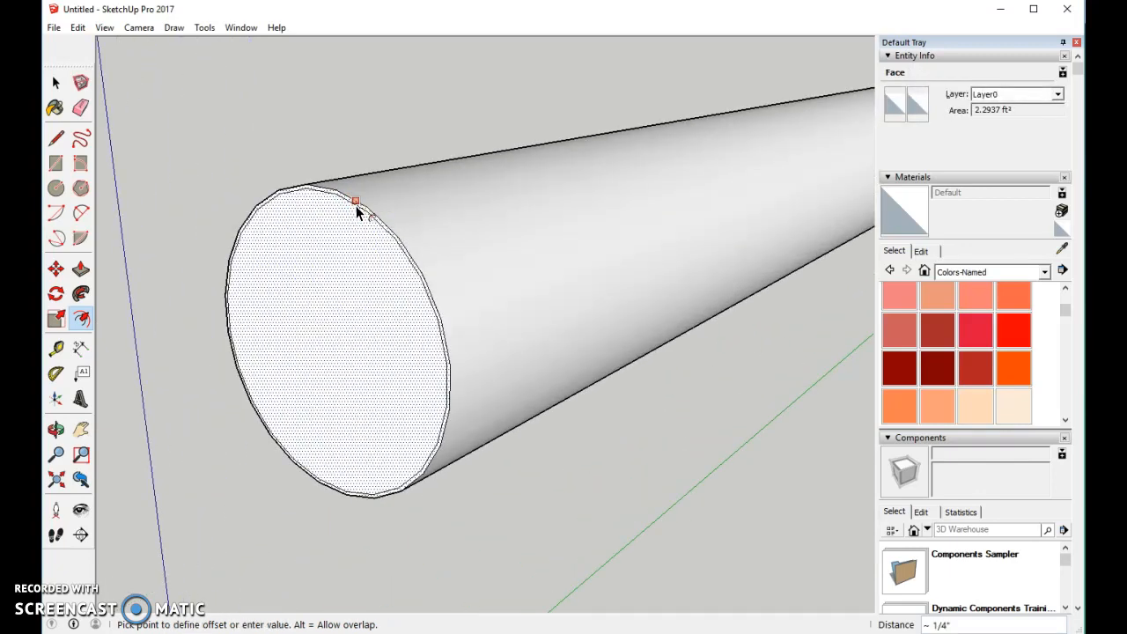
pyautogui.click(354, 201)
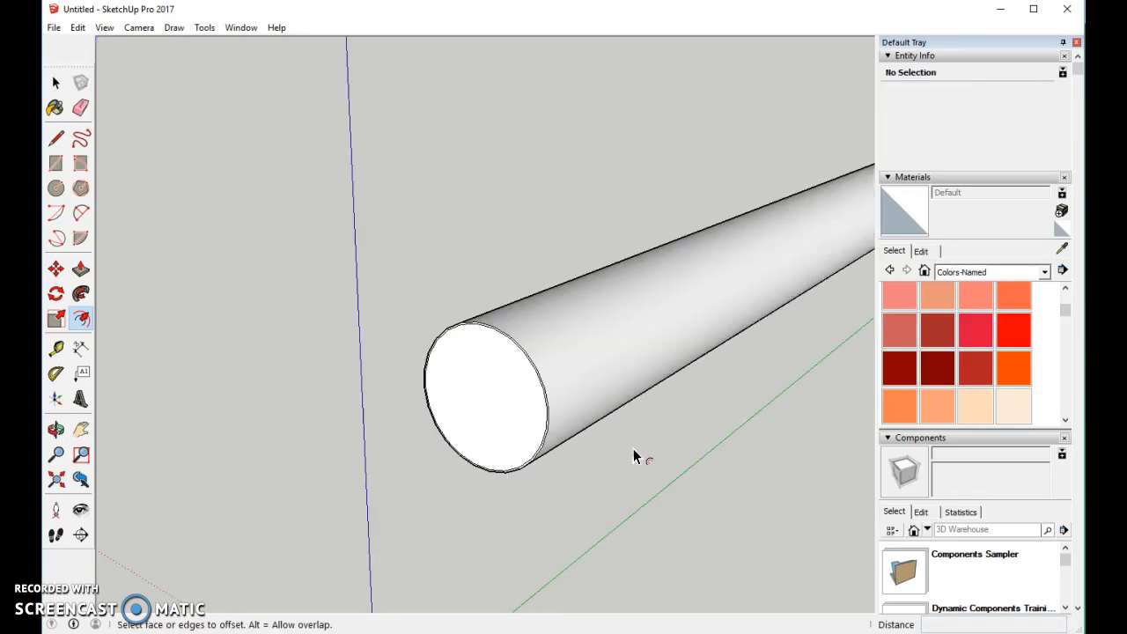
pyautogui.moveTo(177, 381)
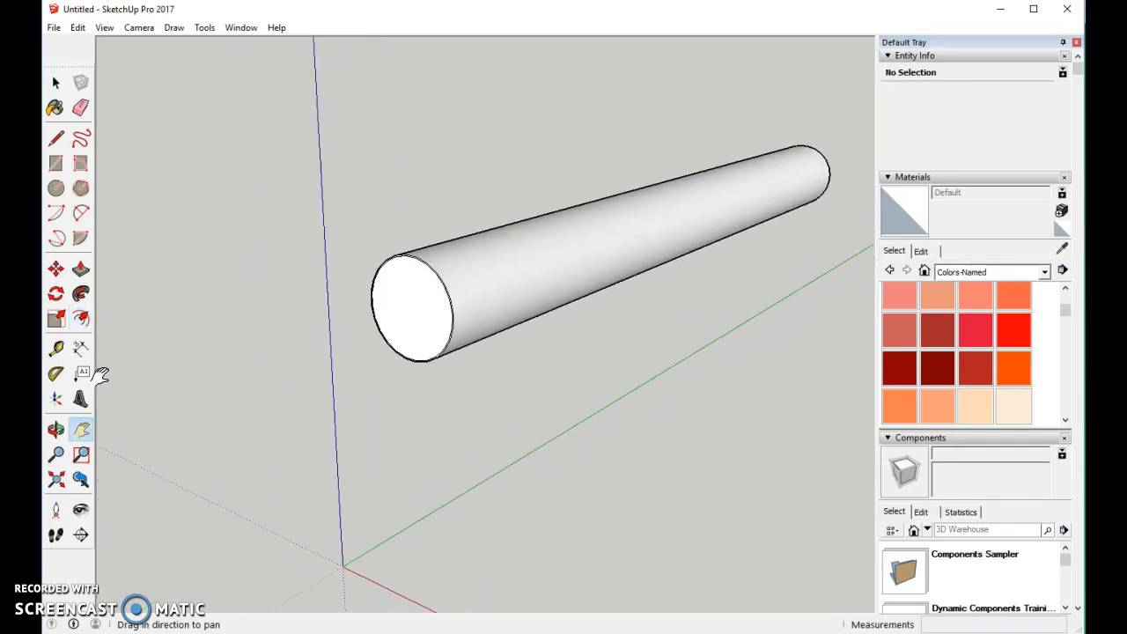
# - Push/Pull the inset end face outward into a separate front section of about two feet
pyautogui.click(56, 268)
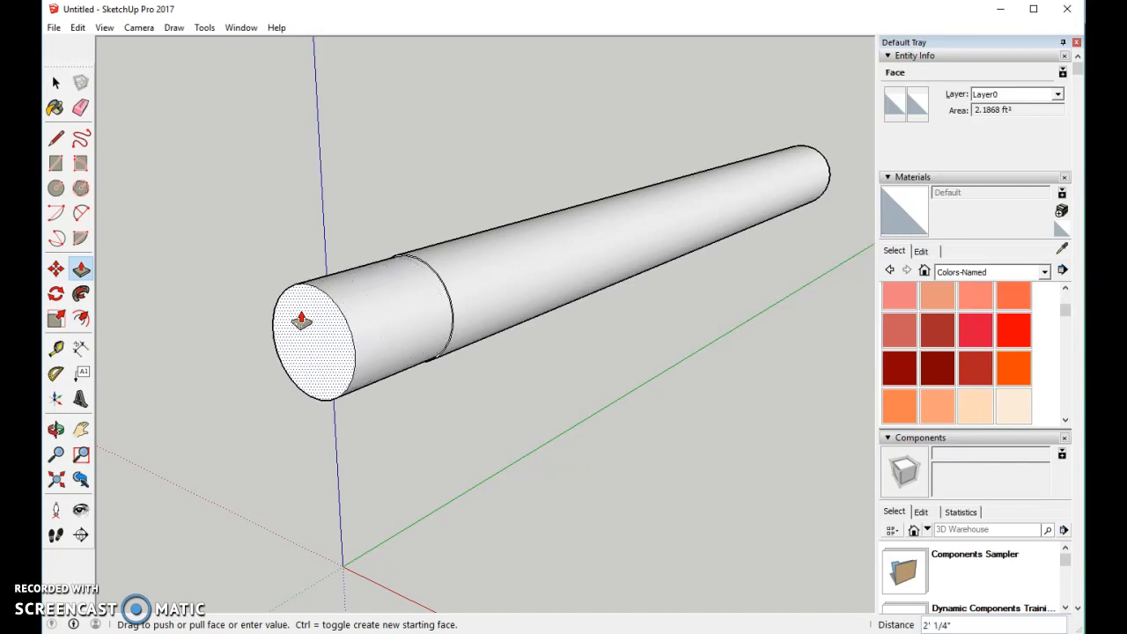
pyautogui.moveTo(302, 319); pyautogui.dragTo(289, 328)
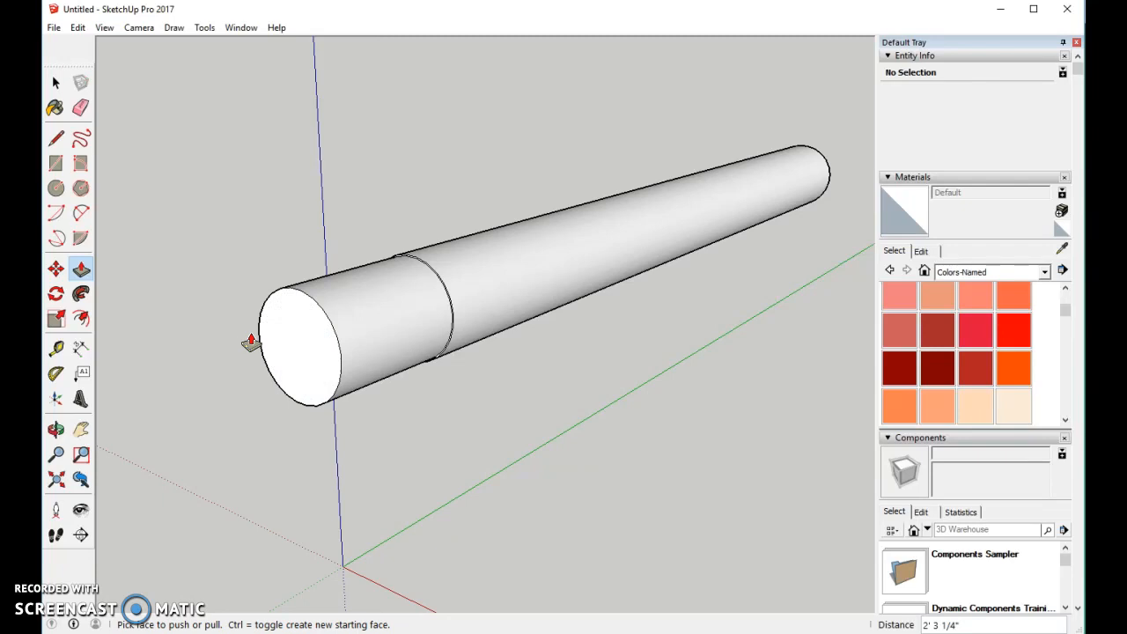
pyautogui.moveTo(246, 359)
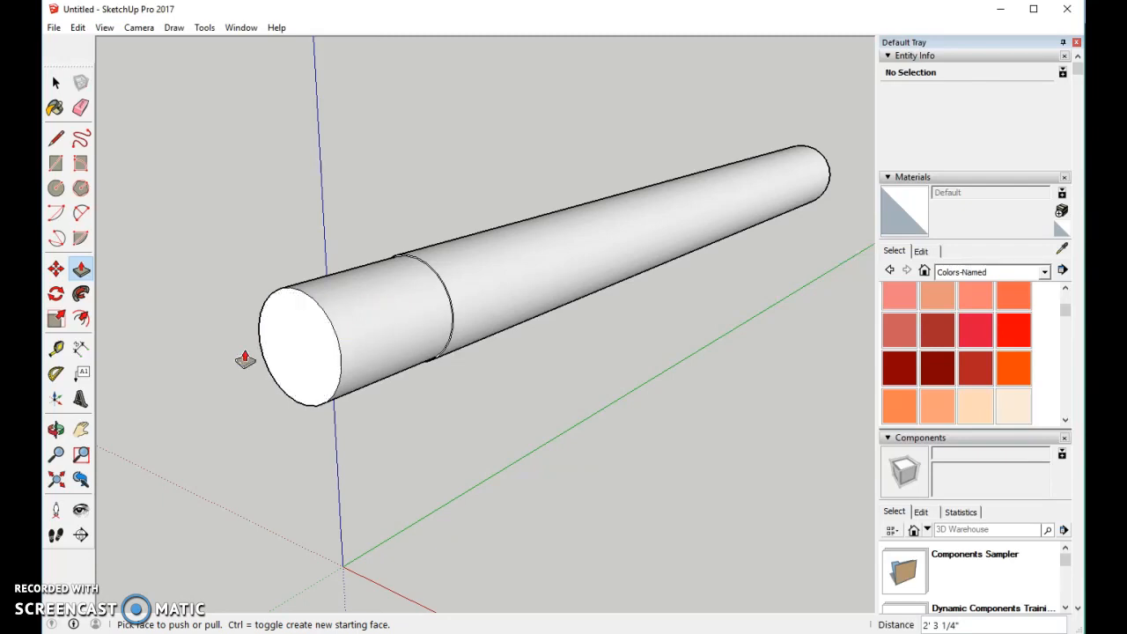
# - Scale the front end circle down repeatedly, tapering the section into a pointed cone
pyautogui.click(55, 318)
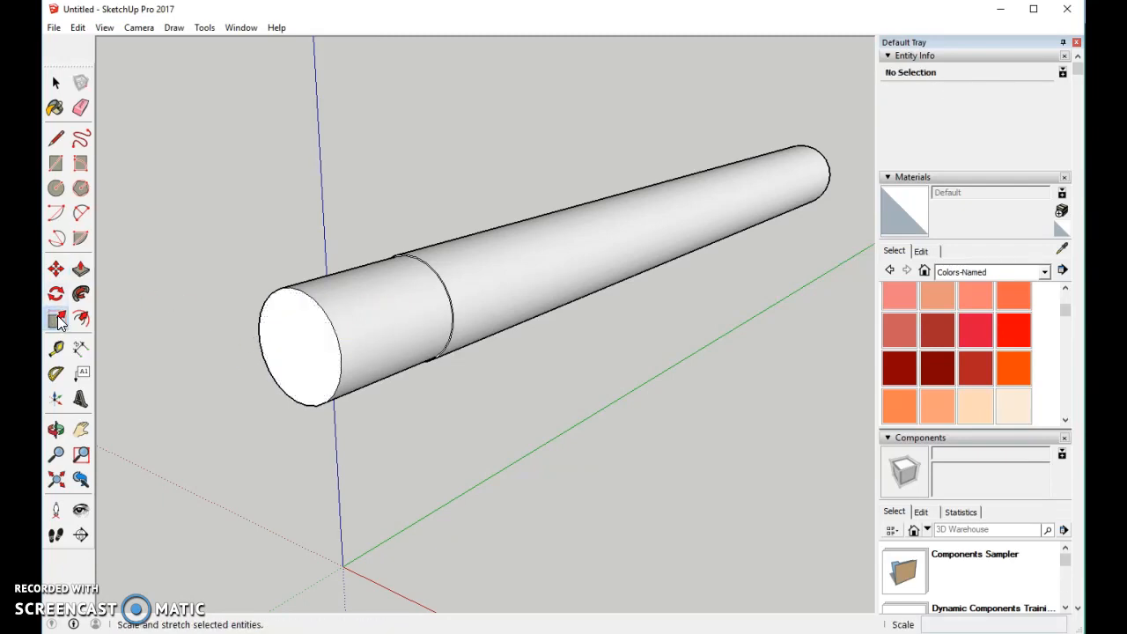
pyautogui.click(303, 344)
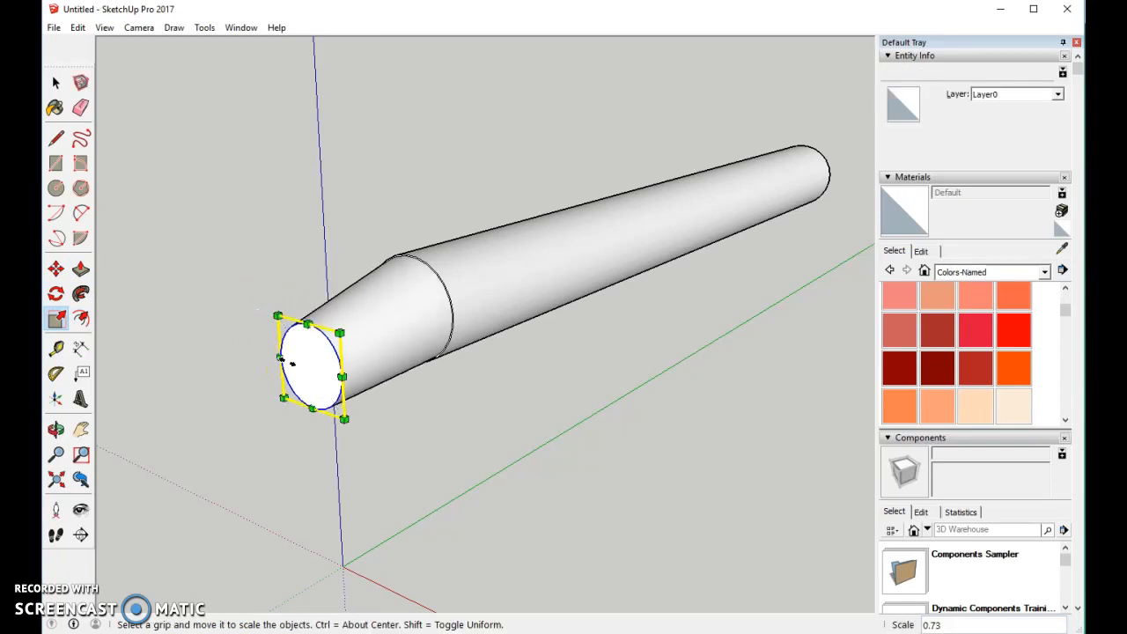
pyautogui.moveTo(346, 418); pyautogui.dragTo(318, 385)
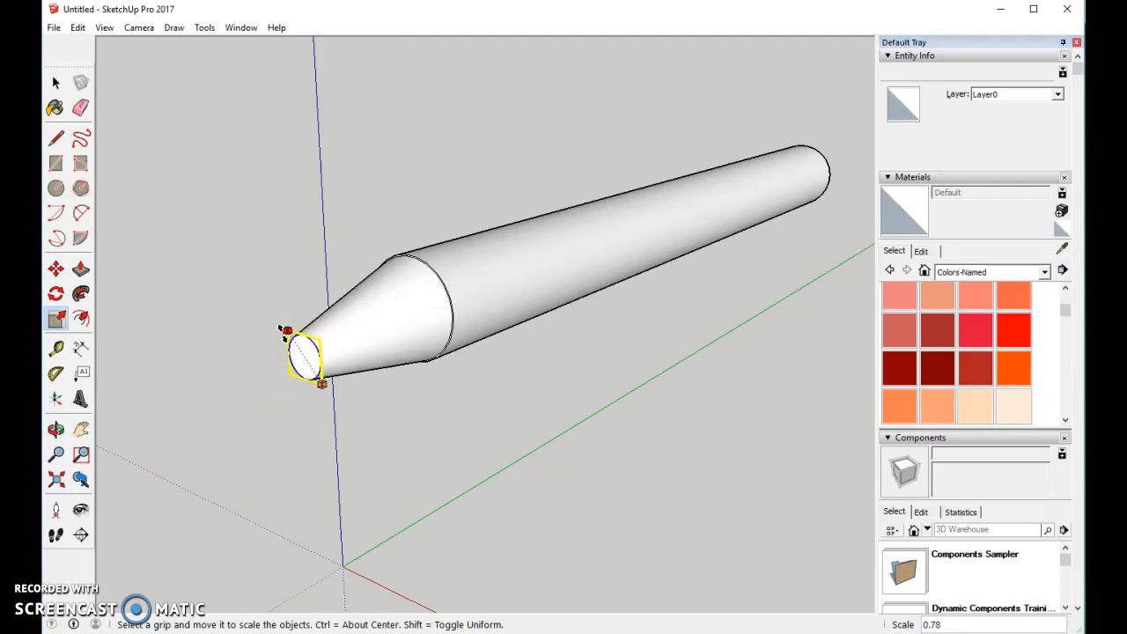
pyautogui.moveTo(313, 383); pyautogui.dragTo(303, 375)
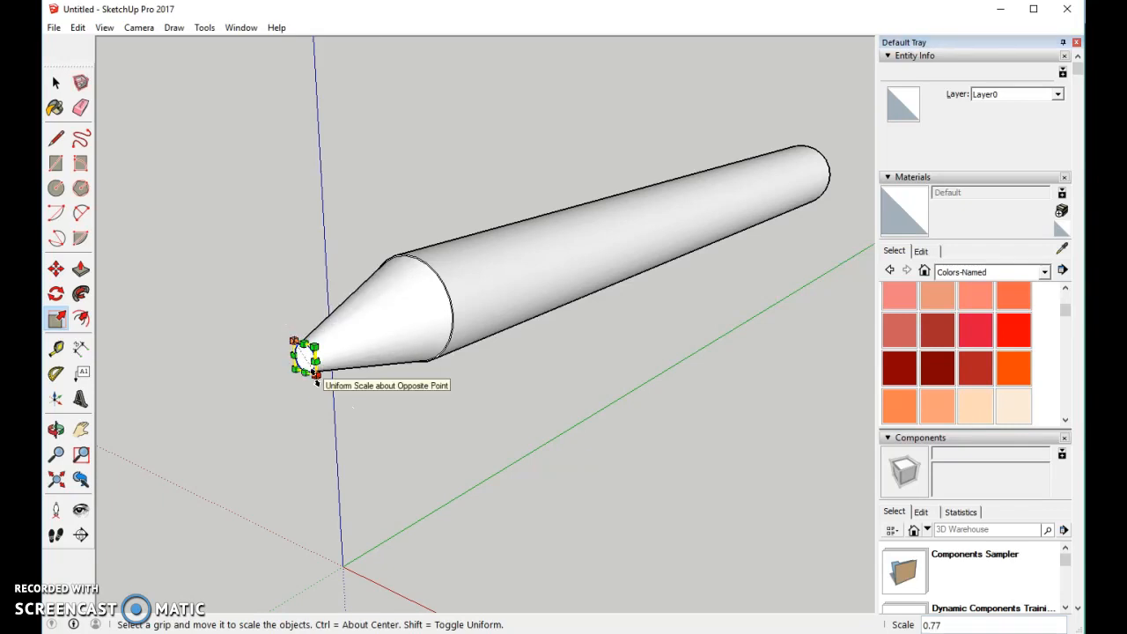
pyautogui.click(56, 430)
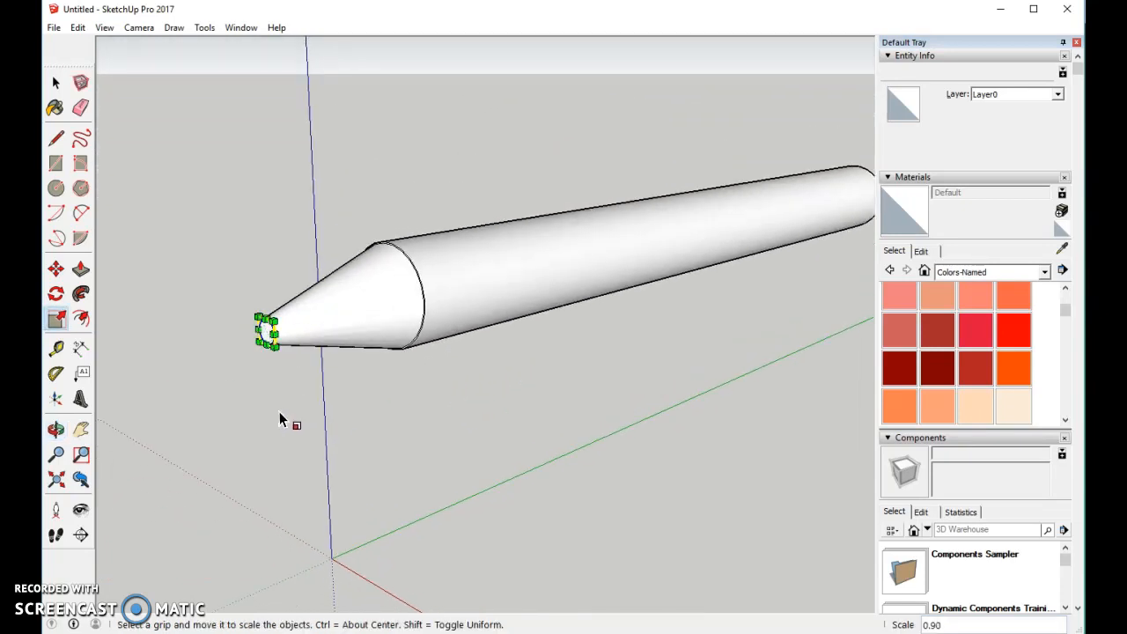
pyautogui.moveTo(219, 227)
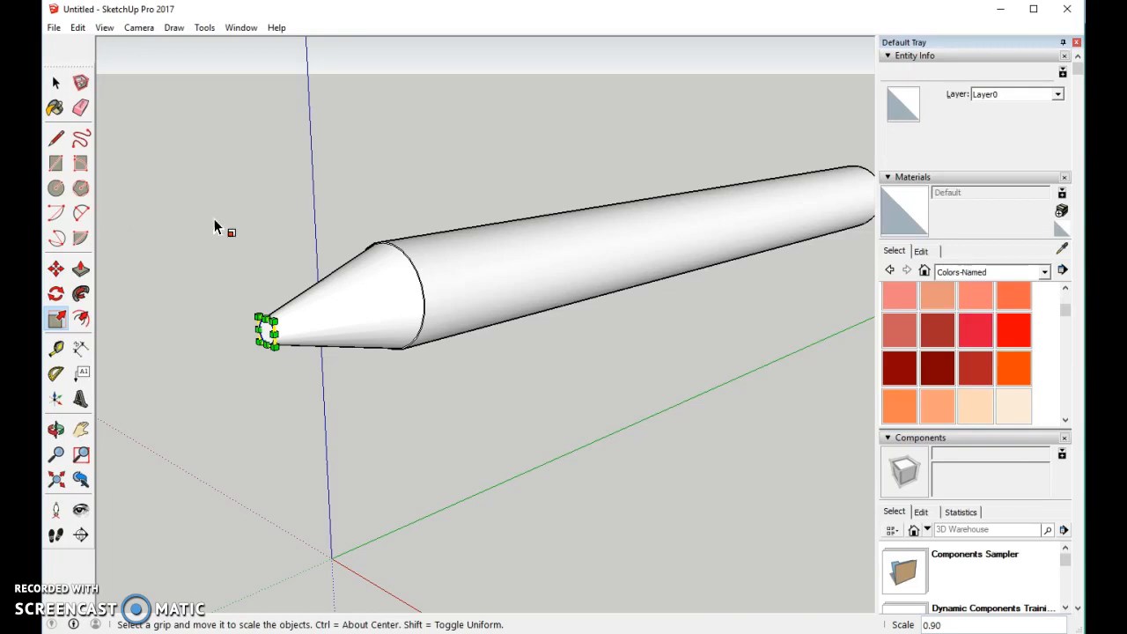
pyautogui.moveTo(189, 257)
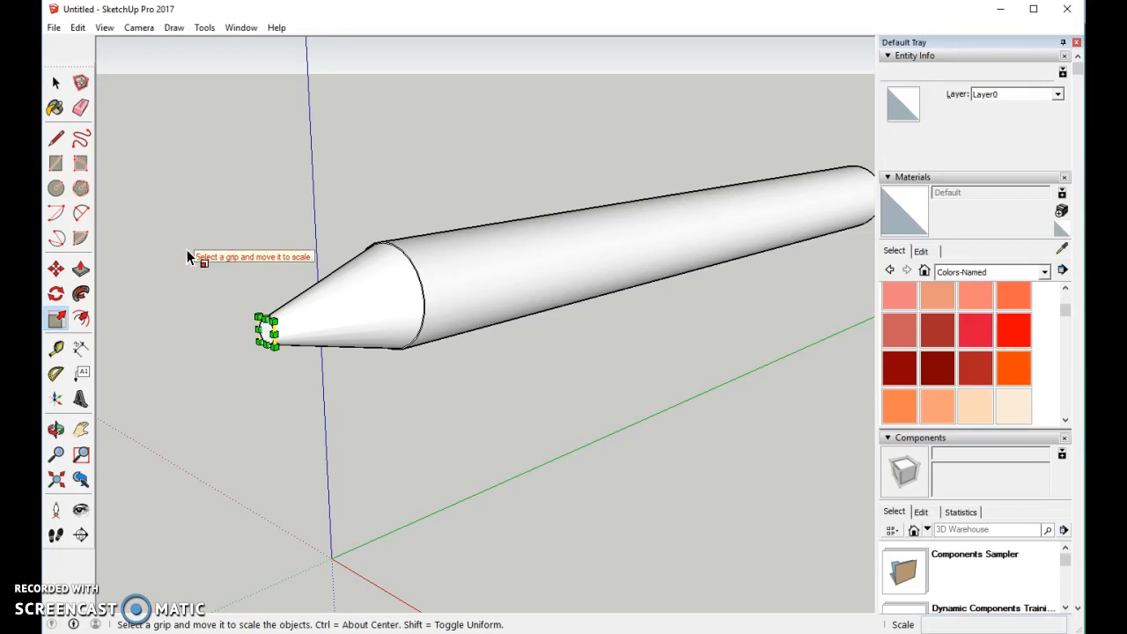
pyautogui.moveTo(82, 319)
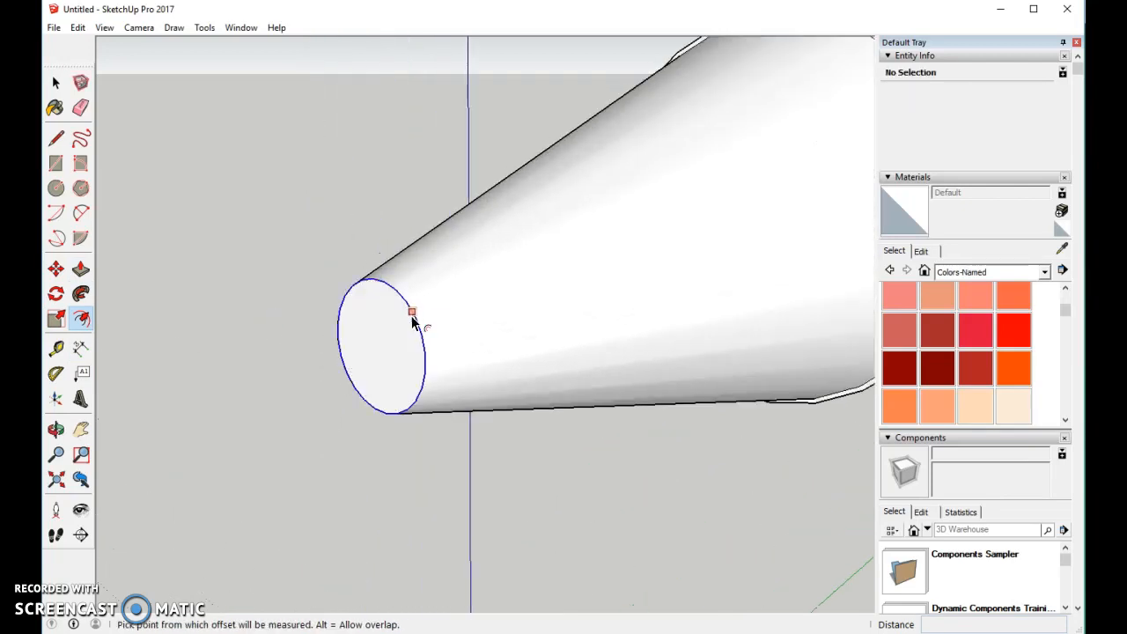
# - Offset an inner ring on the cone's small end and pull it out into a short cylinder
pyautogui.click(412, 312)
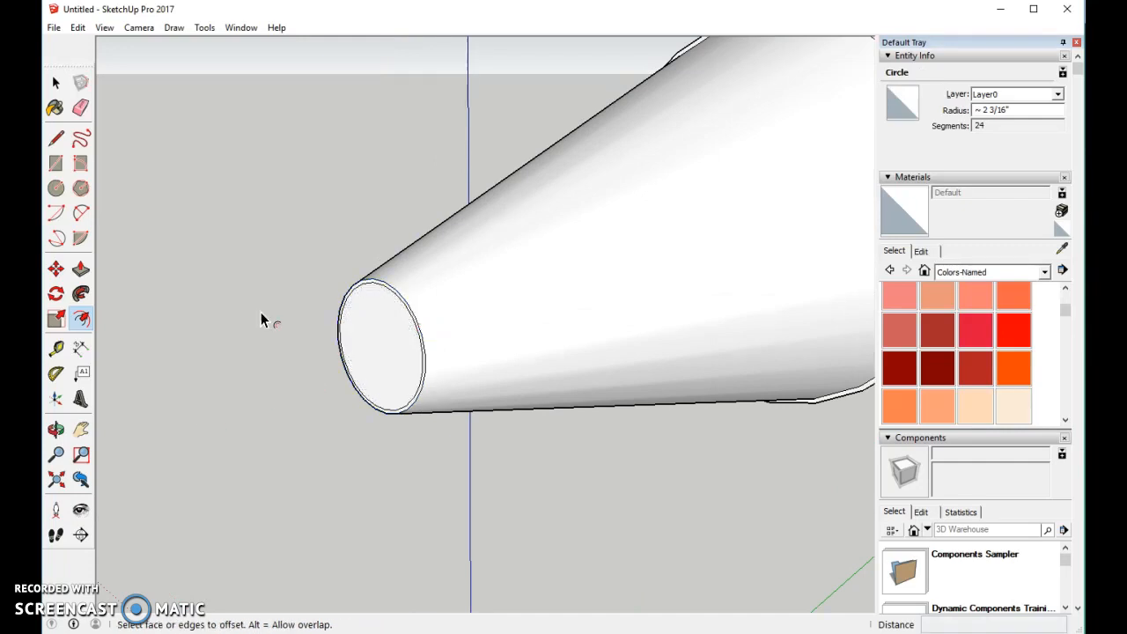
pyautogui.click(80, 269)
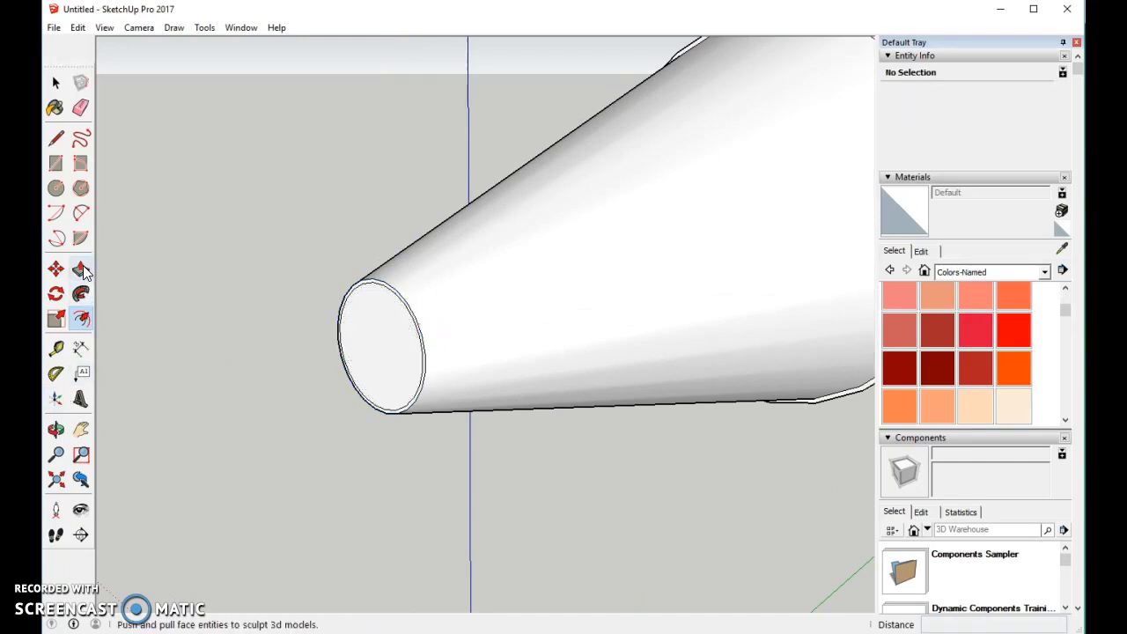
pyautogui.click(343, 353)
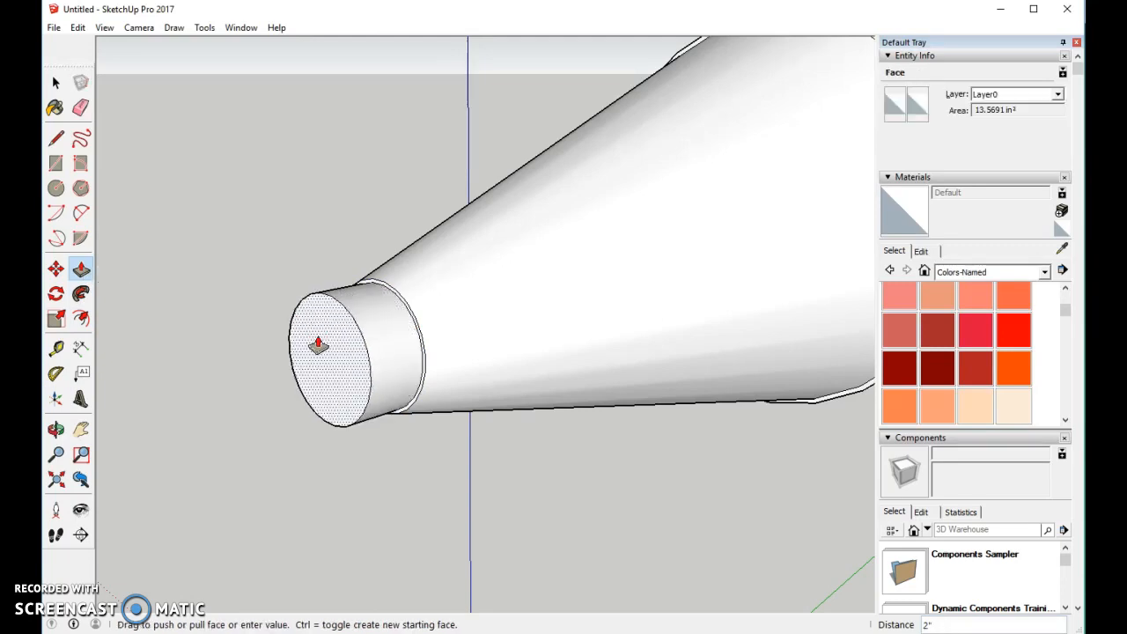
pyautogui.moveTo(318, 345); pyautogui.dragTo(182, 380)
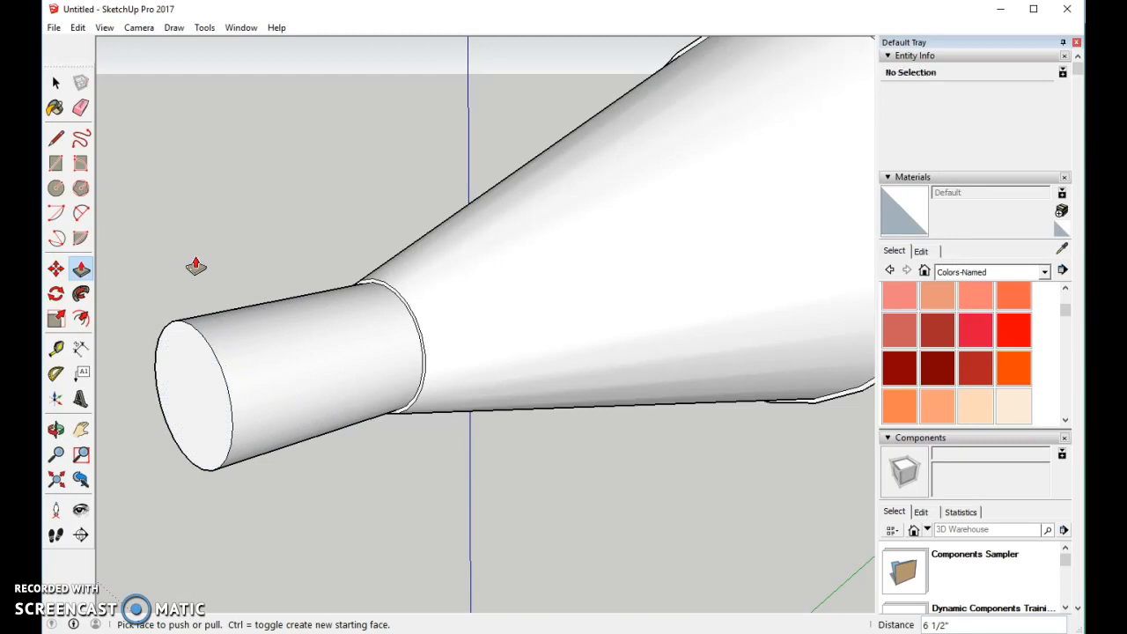
# - Scale the short cylinder's end face down to a tiny point, forming the lead
pyautogui.click(55, 319)
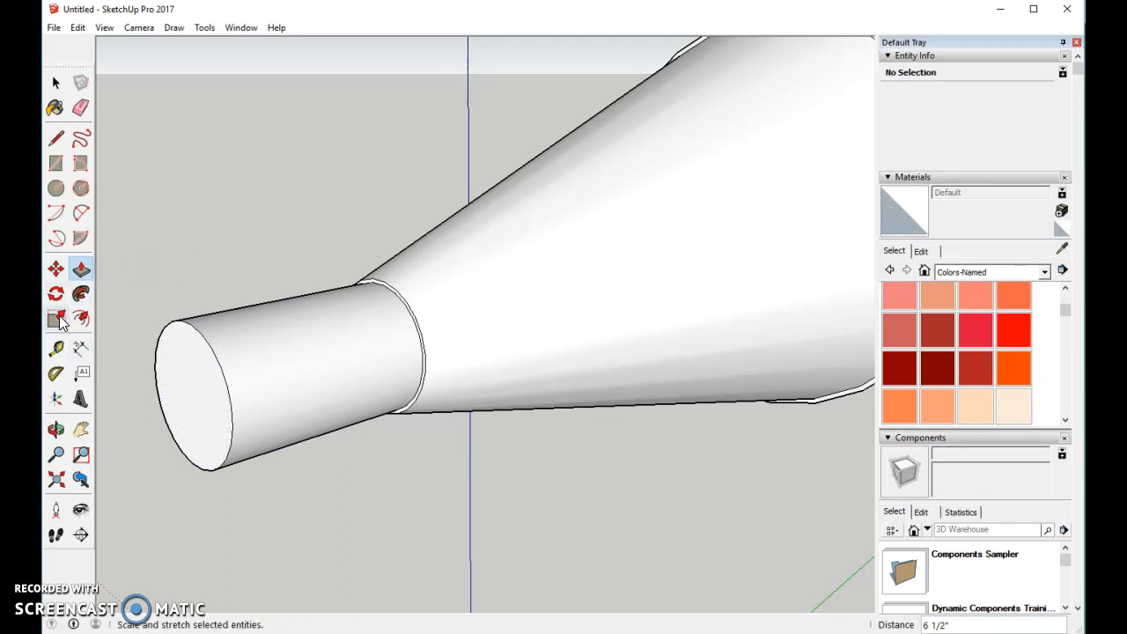
pyautogui.click(54, 318)
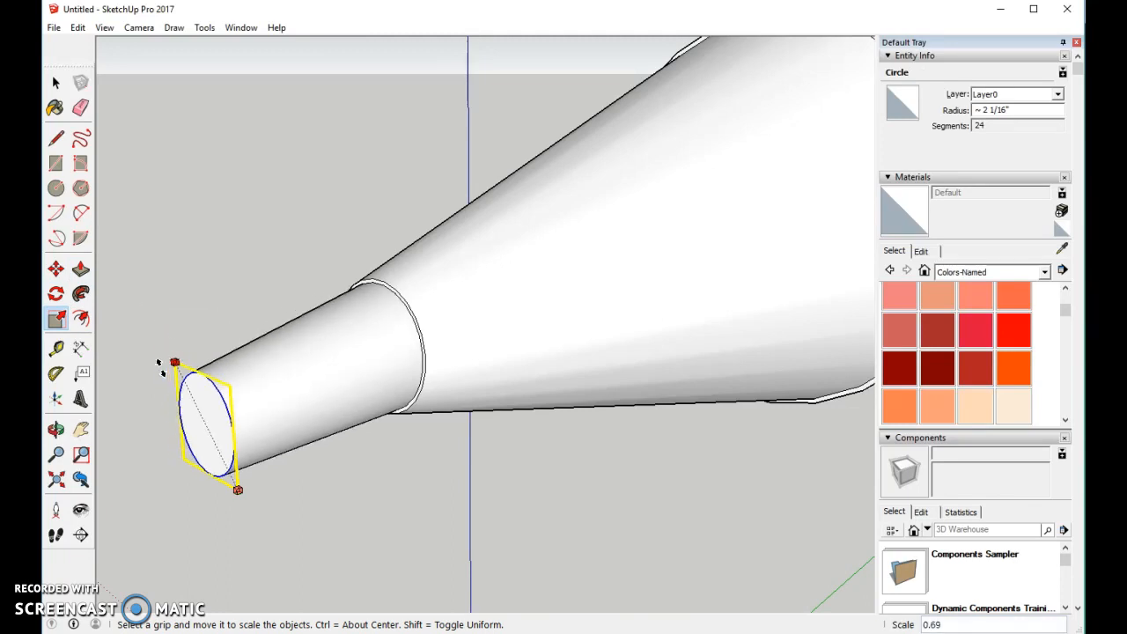
pyautogui.moveTo(237, 490); pyautogui.dragTo(206, 425)
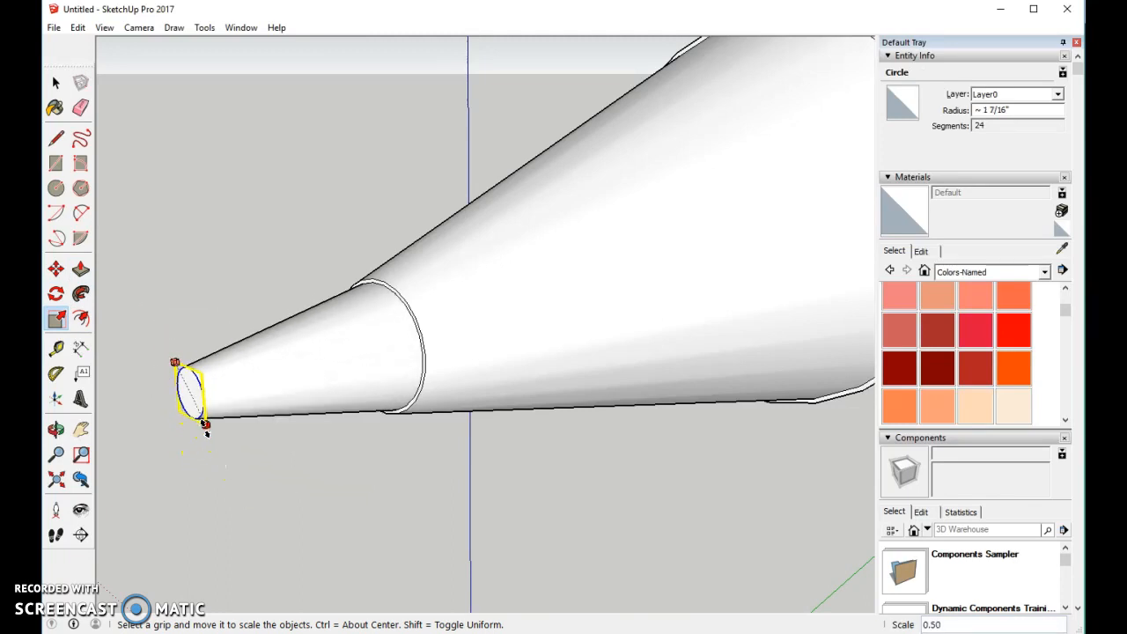
pyautogui.moveTo(176, 362); pyautogui.dragTo(187, 386)
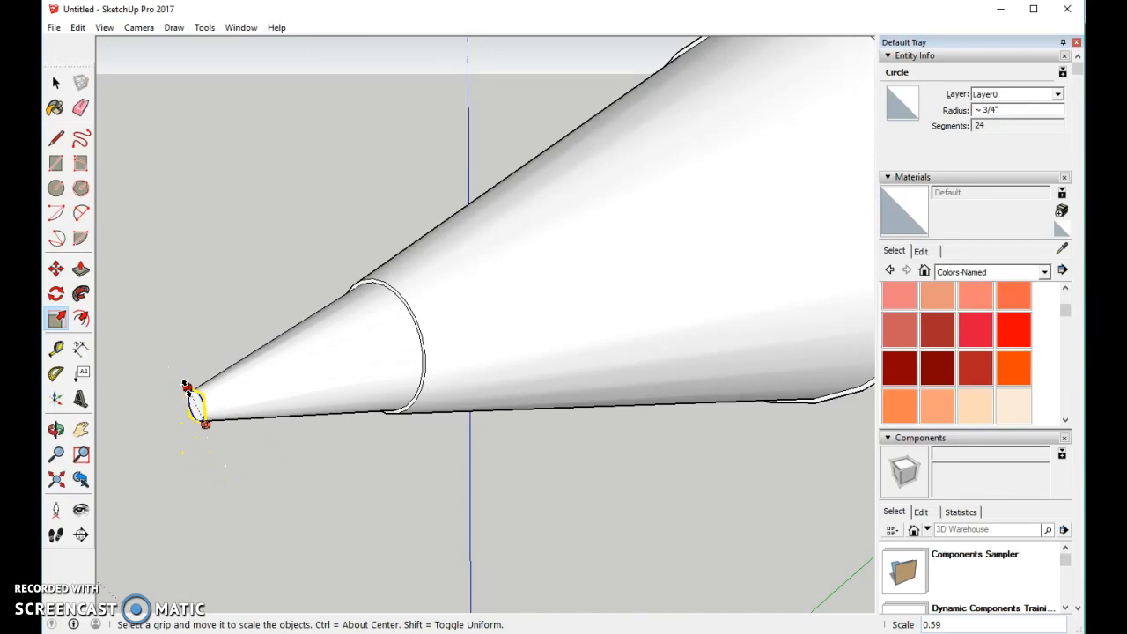
pyautogui.moveTo(205, 423); pyautogui.dragTo(201, 415)
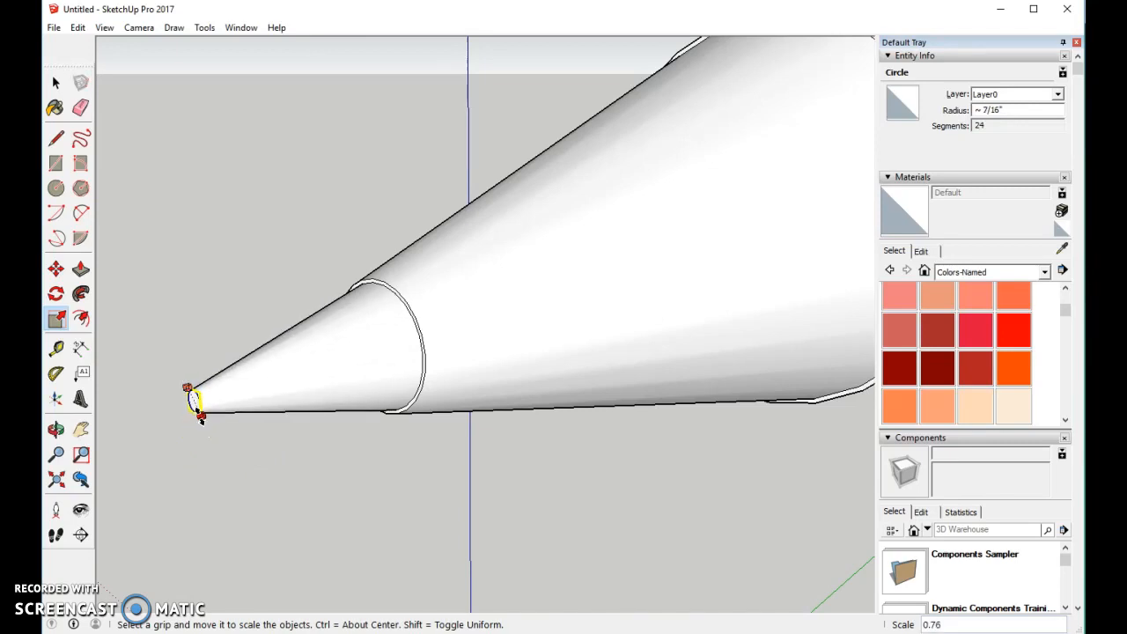
pyautogui.moveTo(198, 414); pyautogui.dragTo(192, 405)
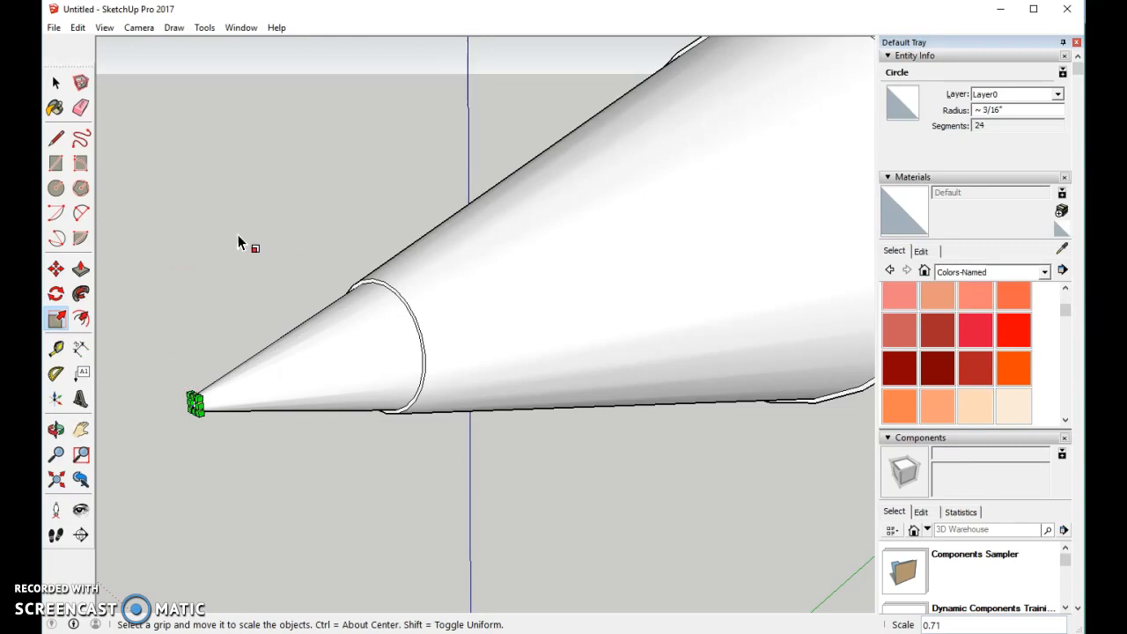
pyautogui.moveTo(118, 154)
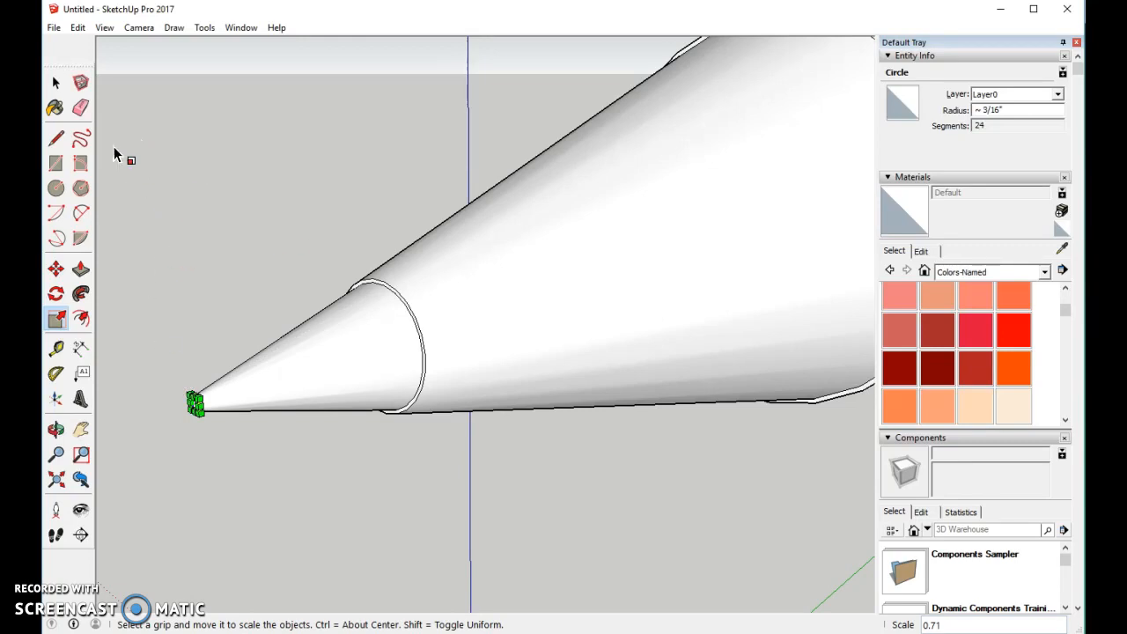
pyautogui.click(55, 82)
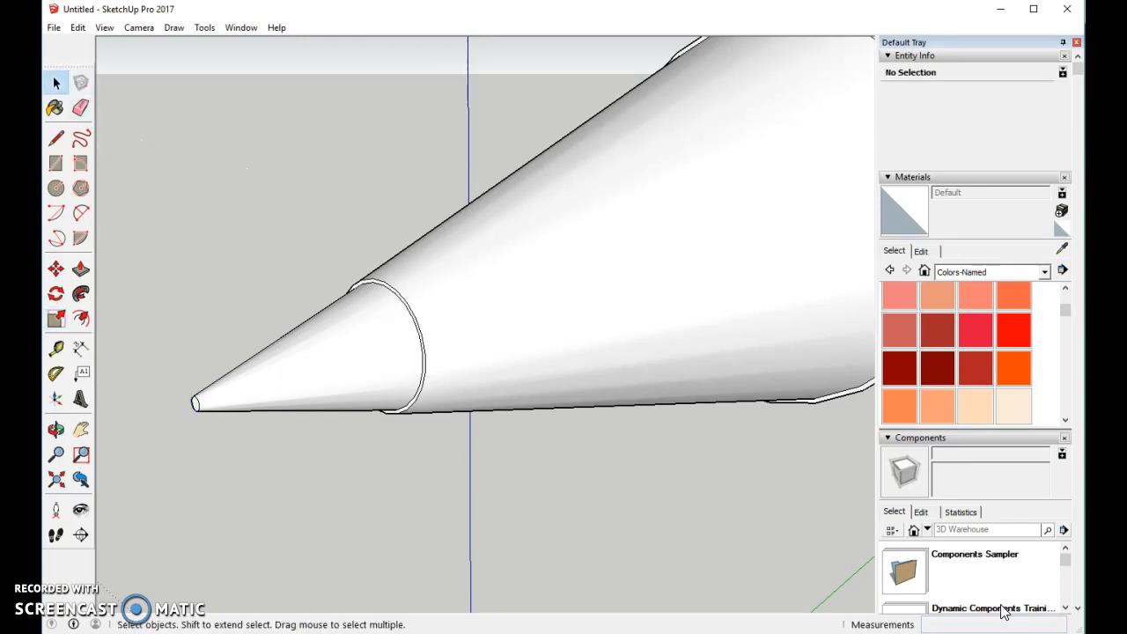
# - Orbit to the pencil's flat back face and offset its edge inward to make a centre circle
pyautogui.click(81, 455)
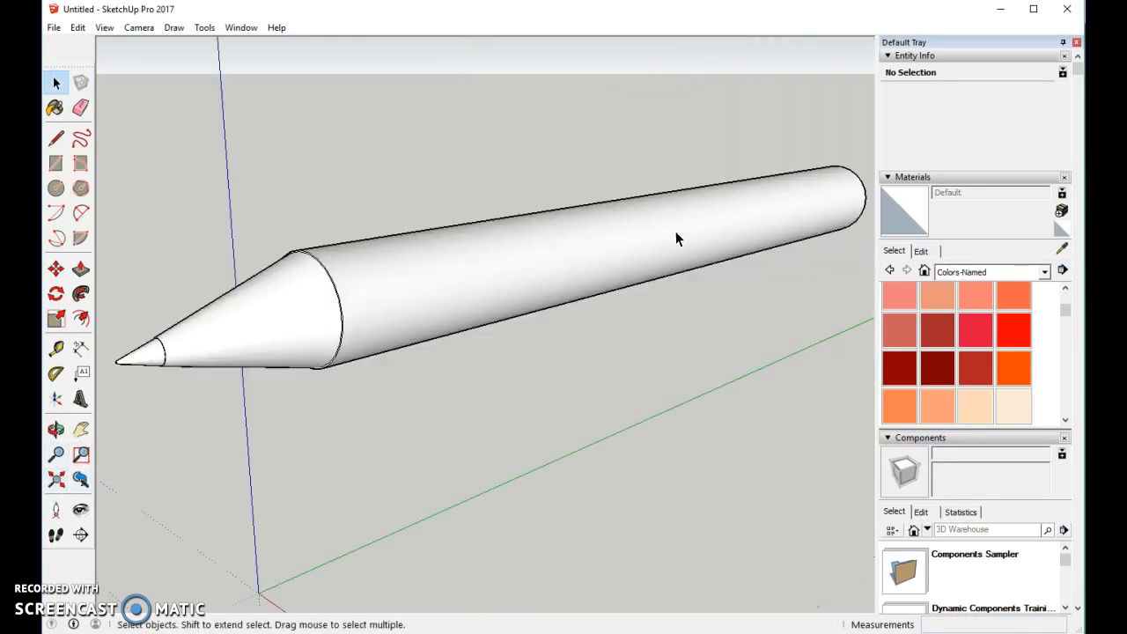
pyautogui.click(55, 428)
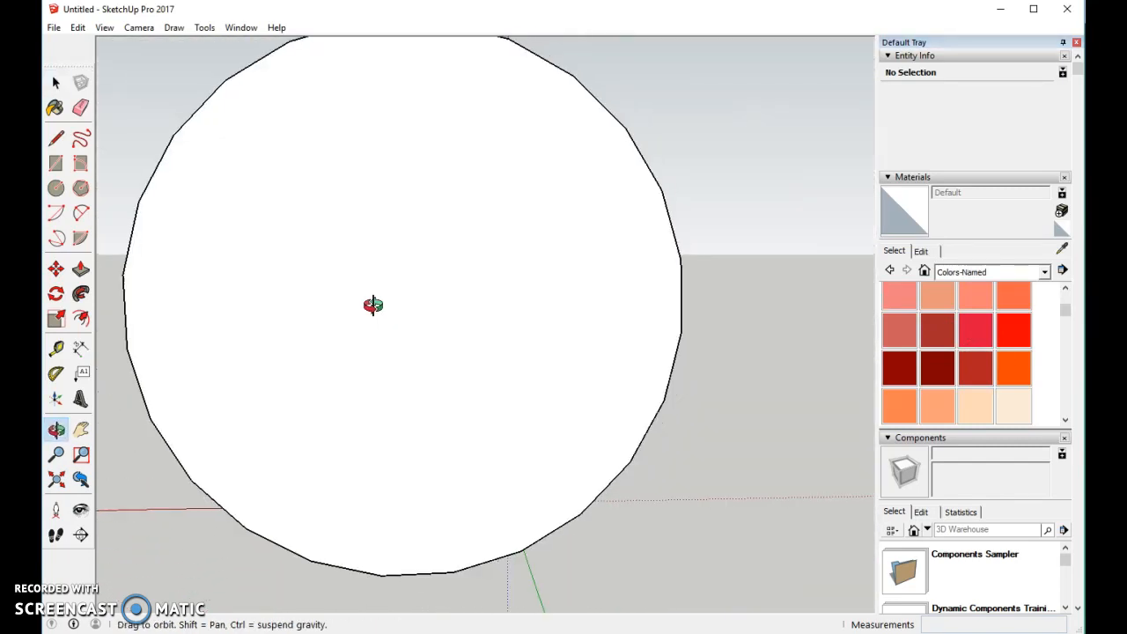
pyautogui.click(54, 82)
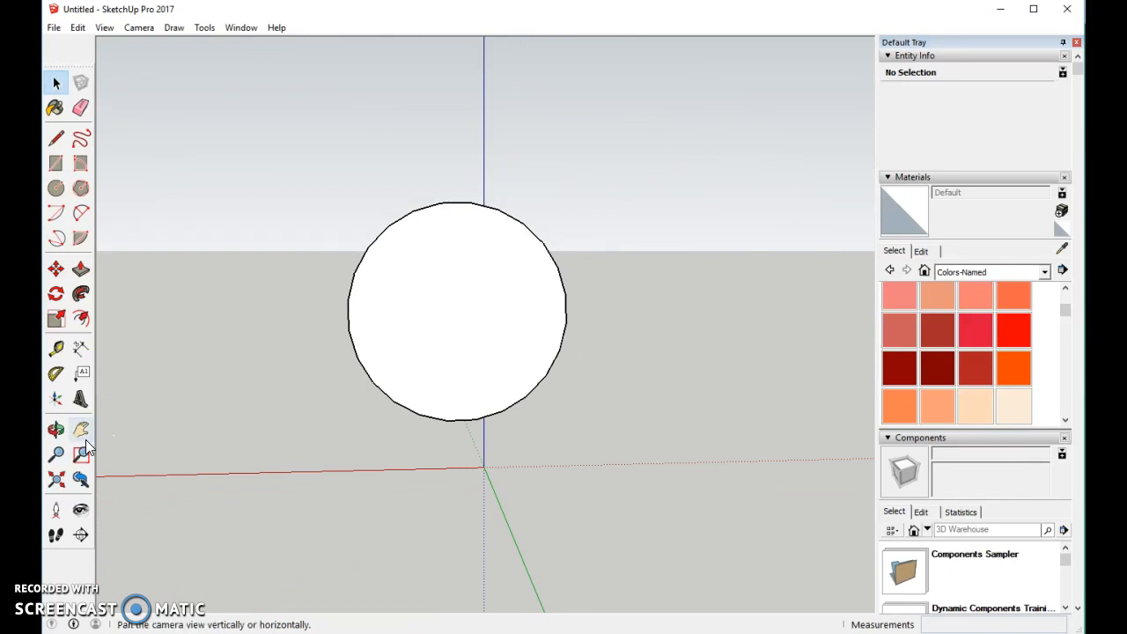
pyautogui.click(80, 317)
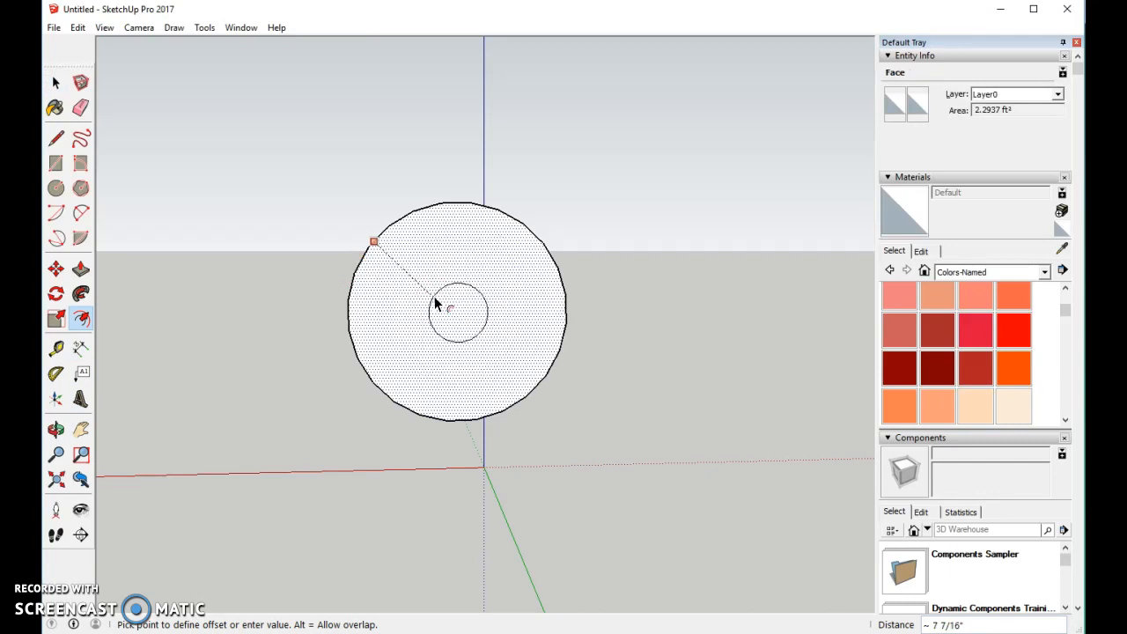
pyautogui.moveTo(443, 313)
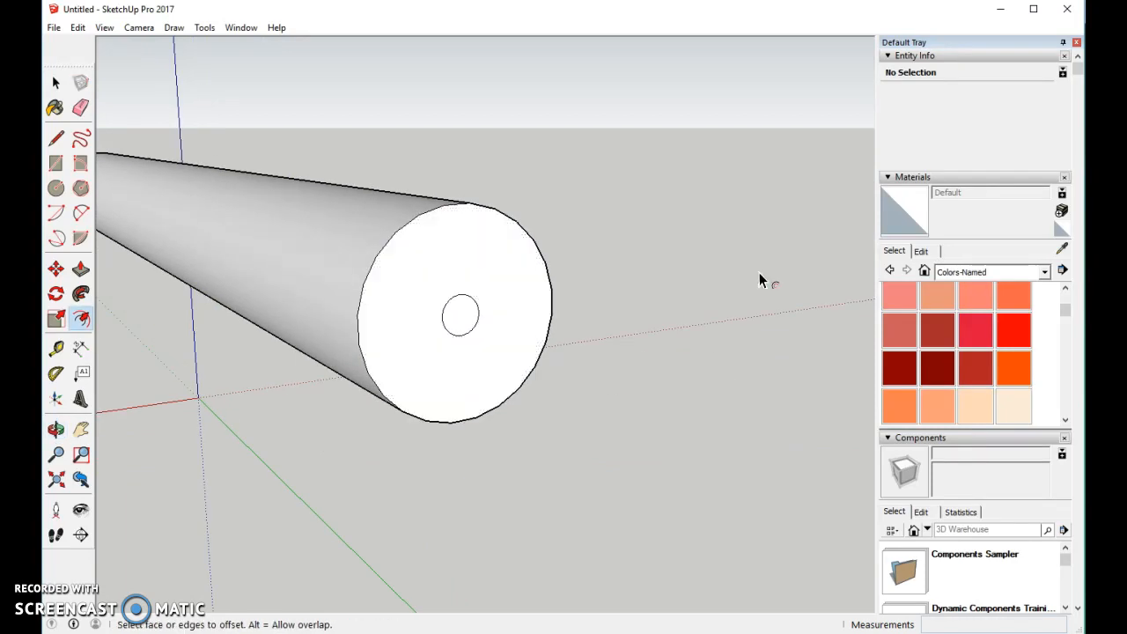
pyautogui.moveTo(451, 249)
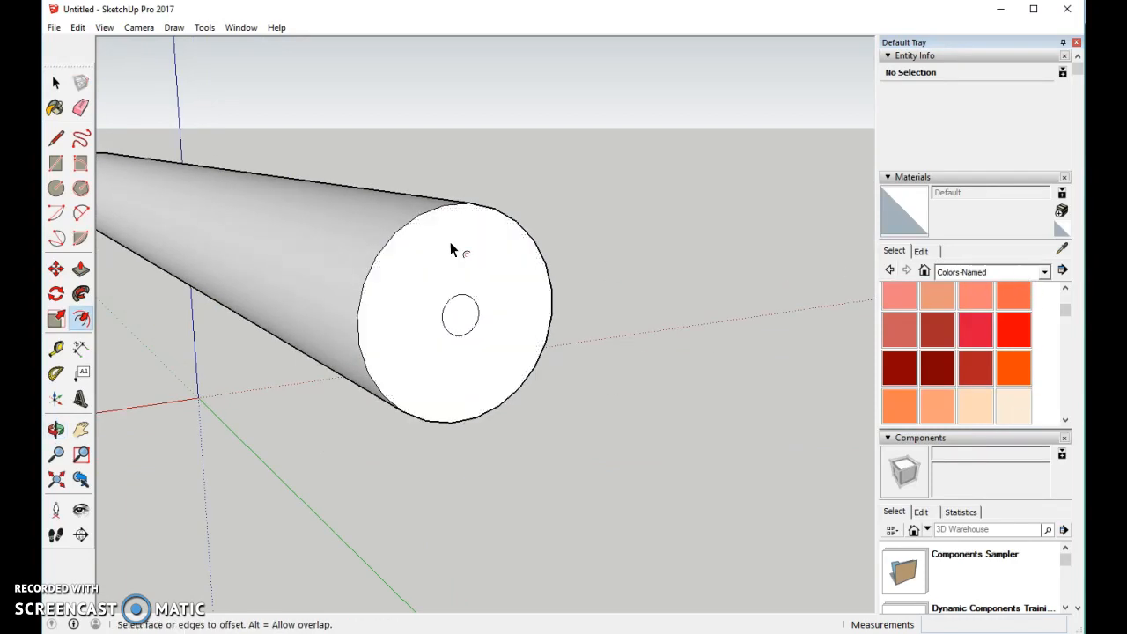
# - Paint the small centre circle with the 0024_OrangeRed colour
pyautogui.click(55, 107)
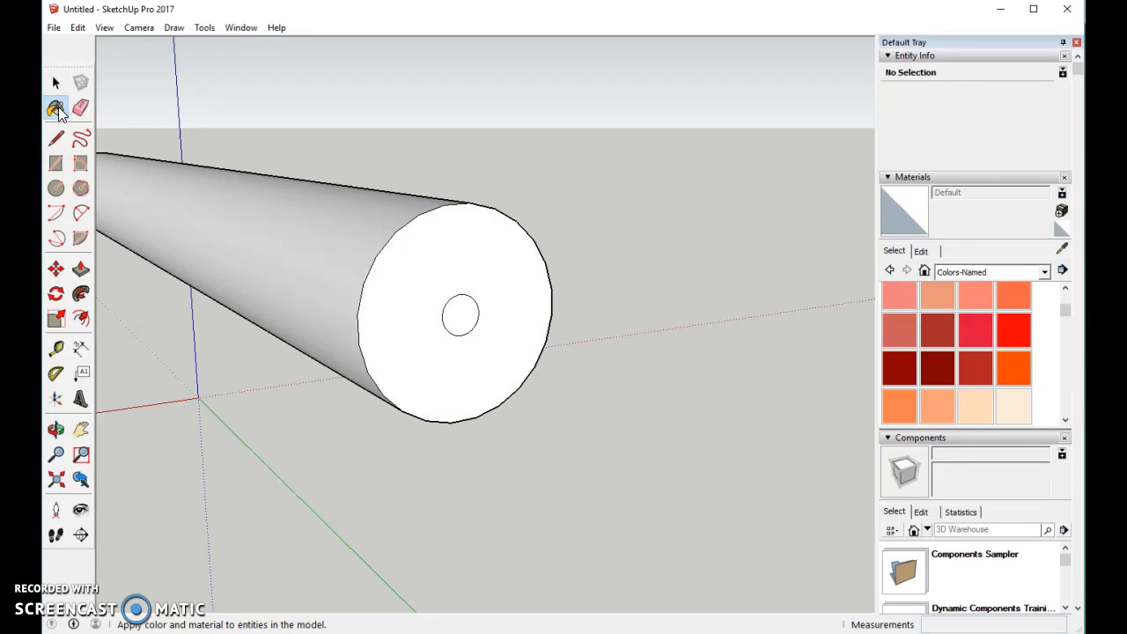
pyautogui.click(56, 108)
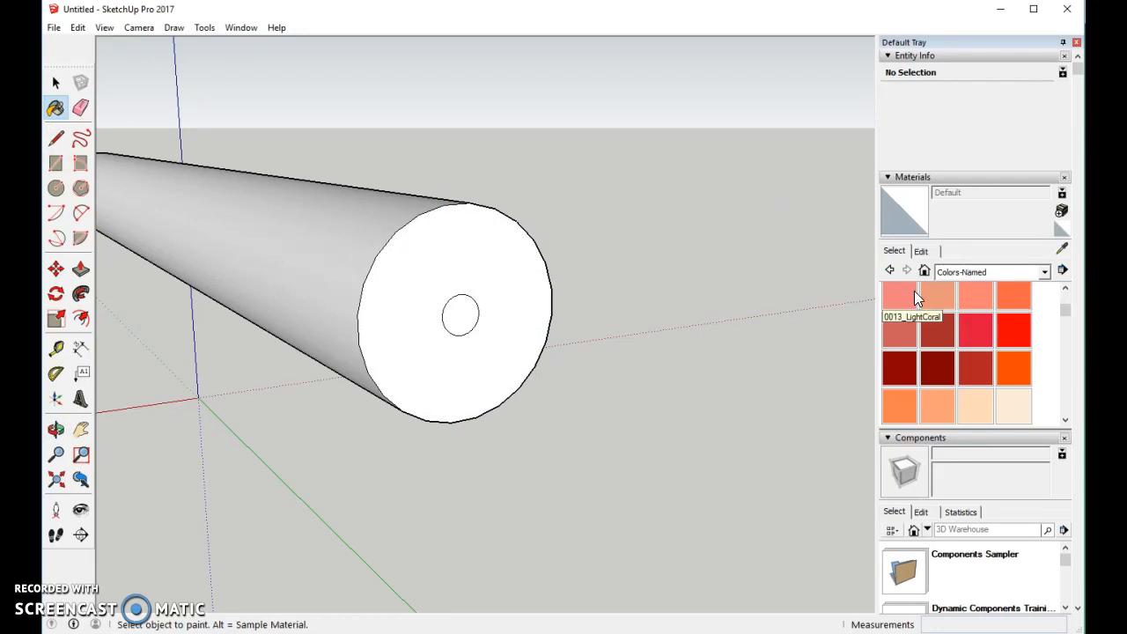
pyautogui.moveTo(937, 301)
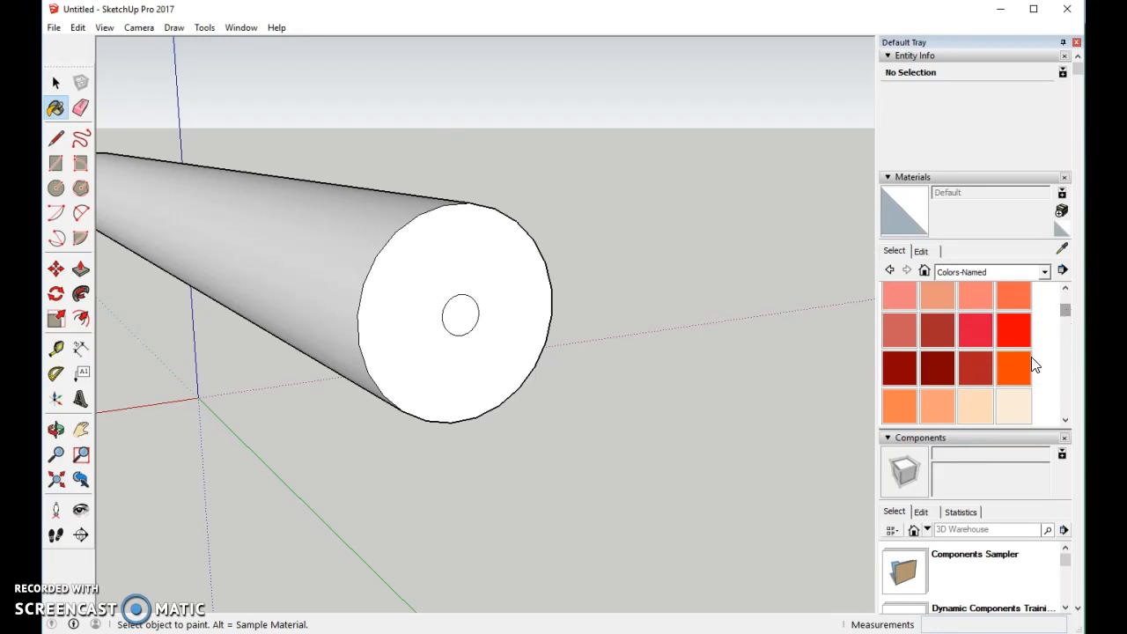
pyautogui.click(1013, 367)
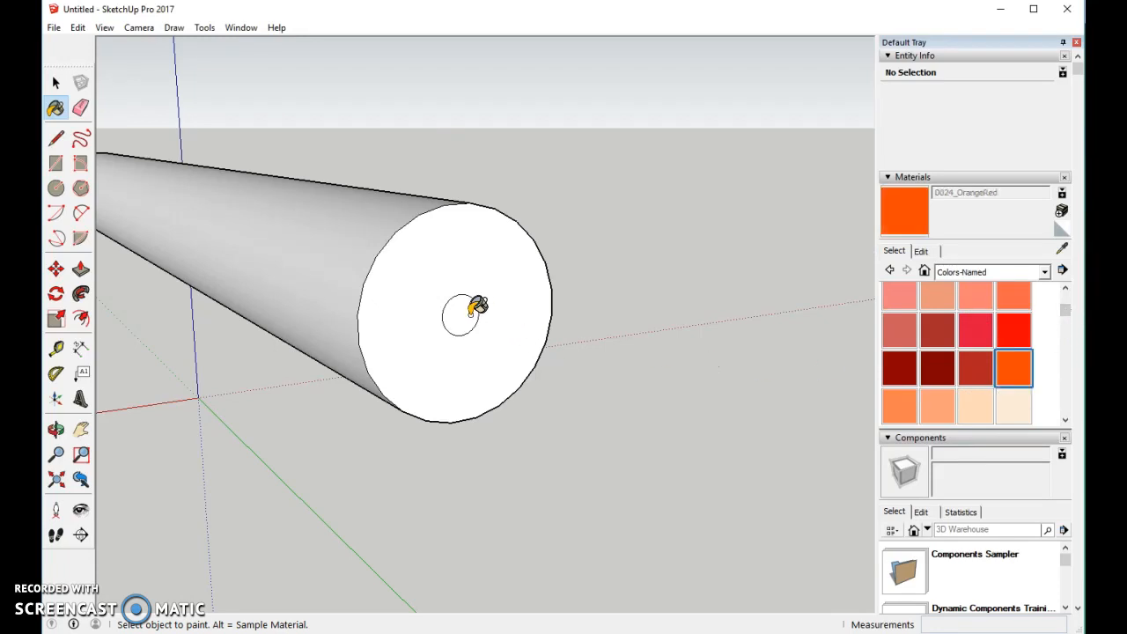
pyautogui.click(461, 315)
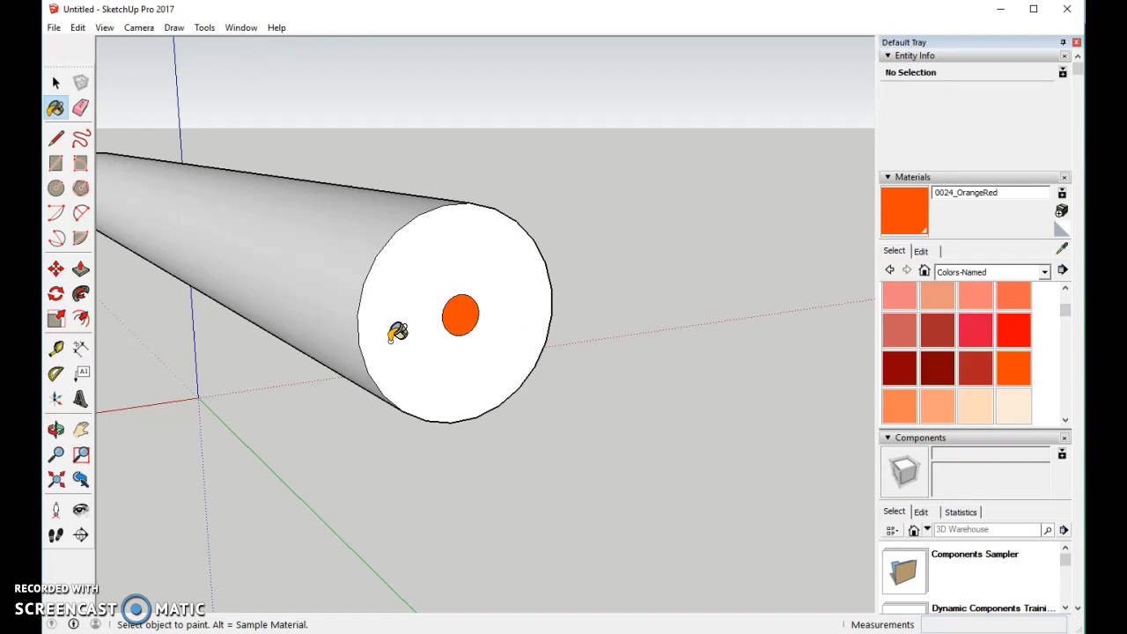
pyautogui.moveTo(1056, 322)
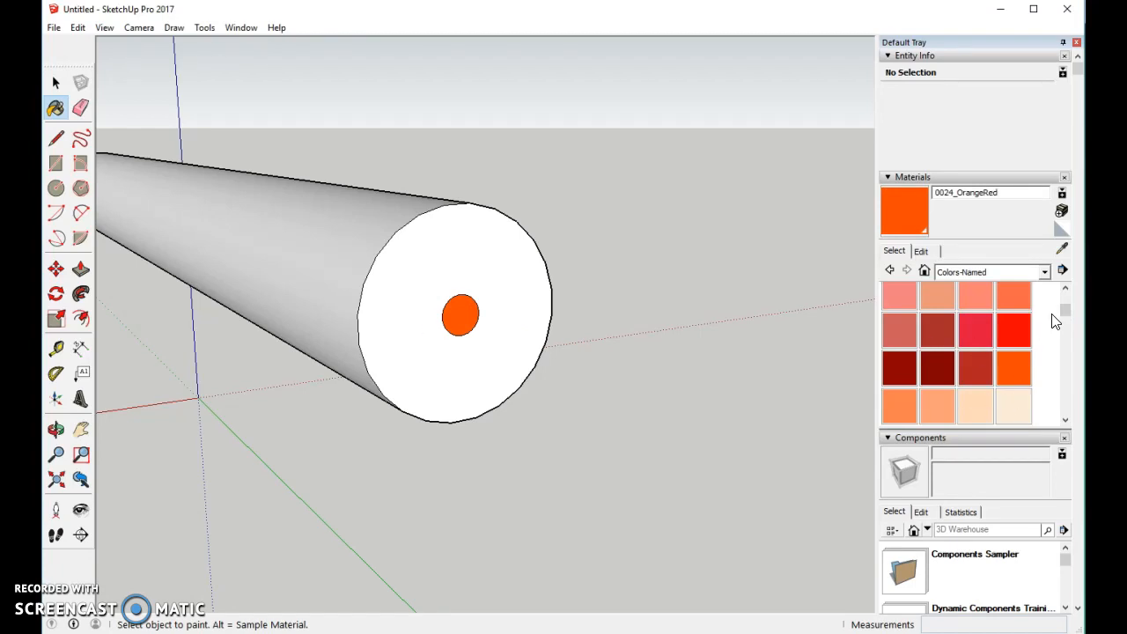
# - Paint the surrounding back-end face with the Wood OSB texture
pyautogui.click(1063, 271)
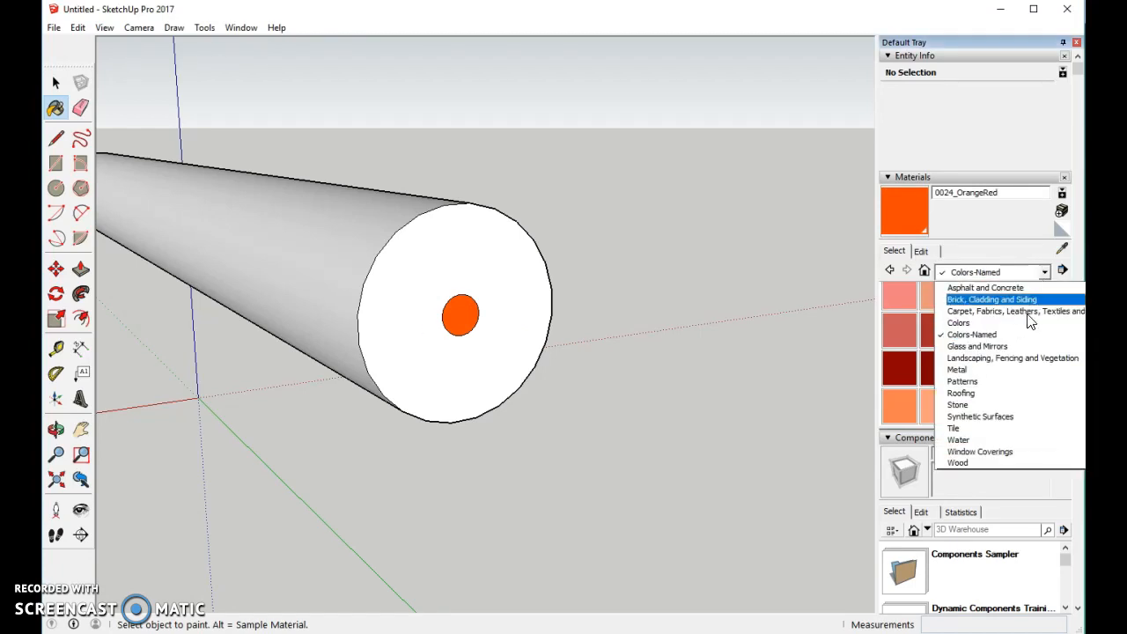
pyautogui.click(957, 463)
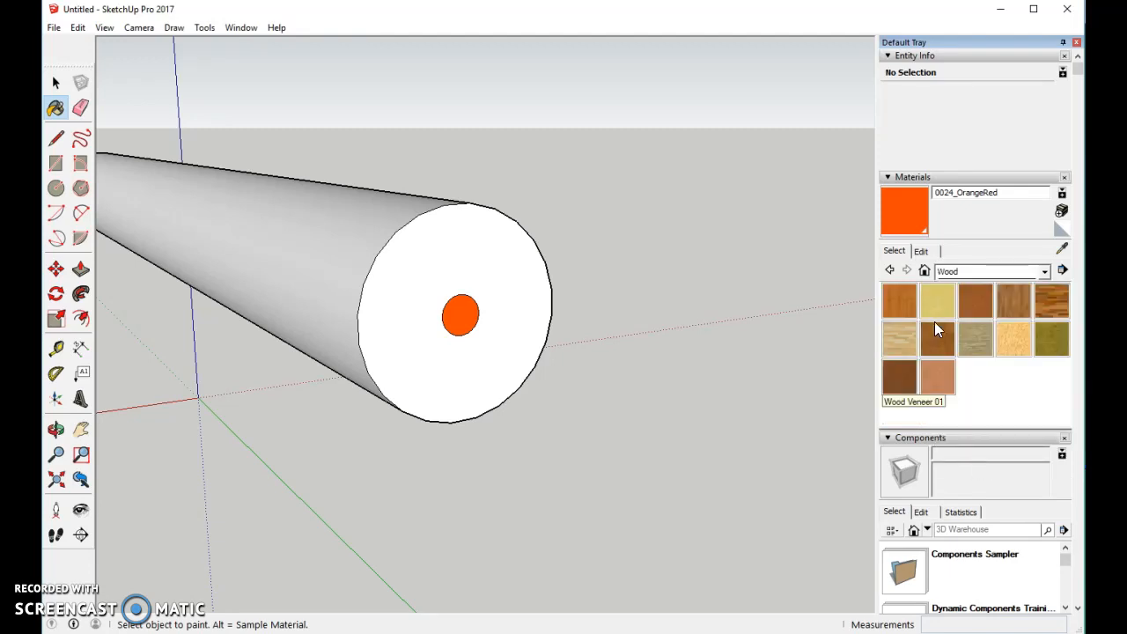
pyautogui.moveTo(1011, 339)
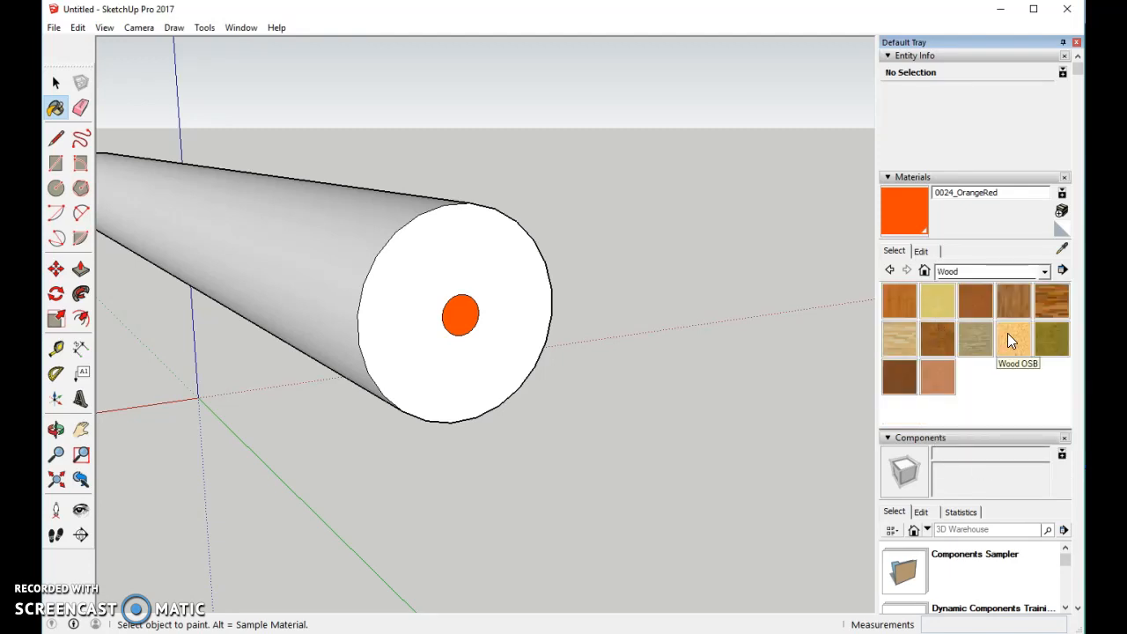
pyautogui.click(1013, 339)
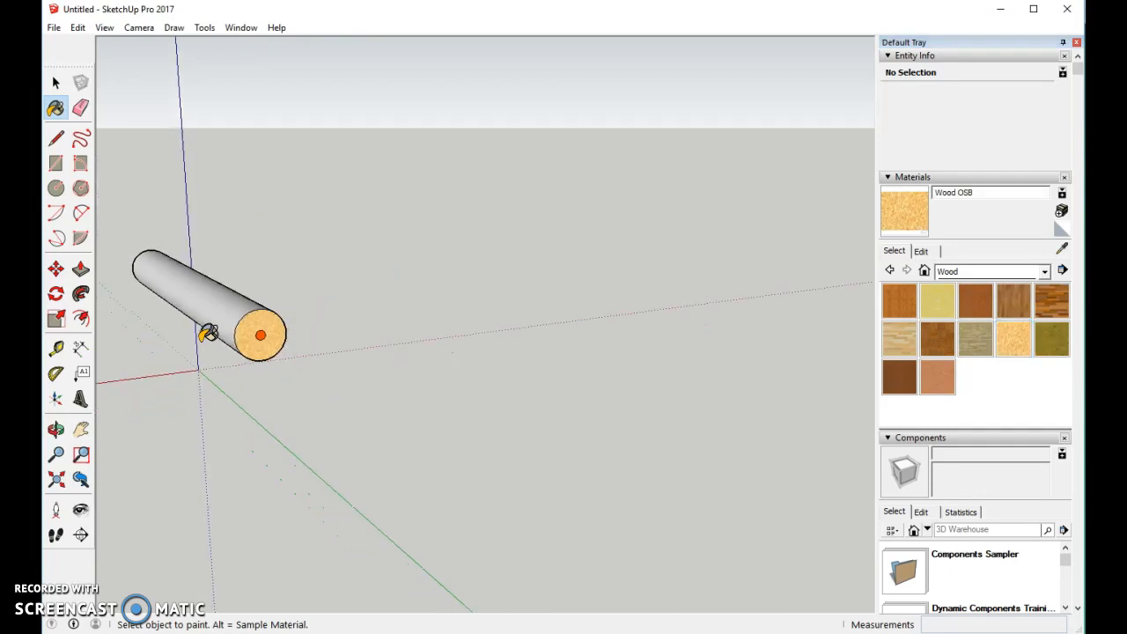
pyautogui.moveTo(88, 421)
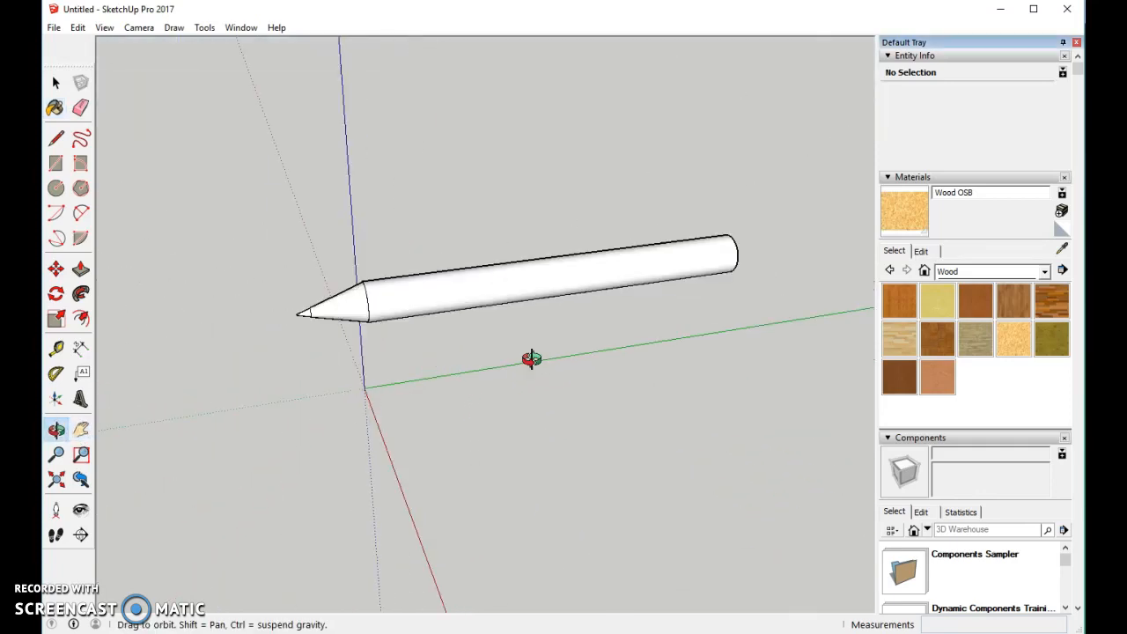
# - Paint the pointed lead tip orange-red and the sharpened cone with Wood OSB
pyautogui.moveTo(531, 359); pyautogui.dragTo(484, 299)
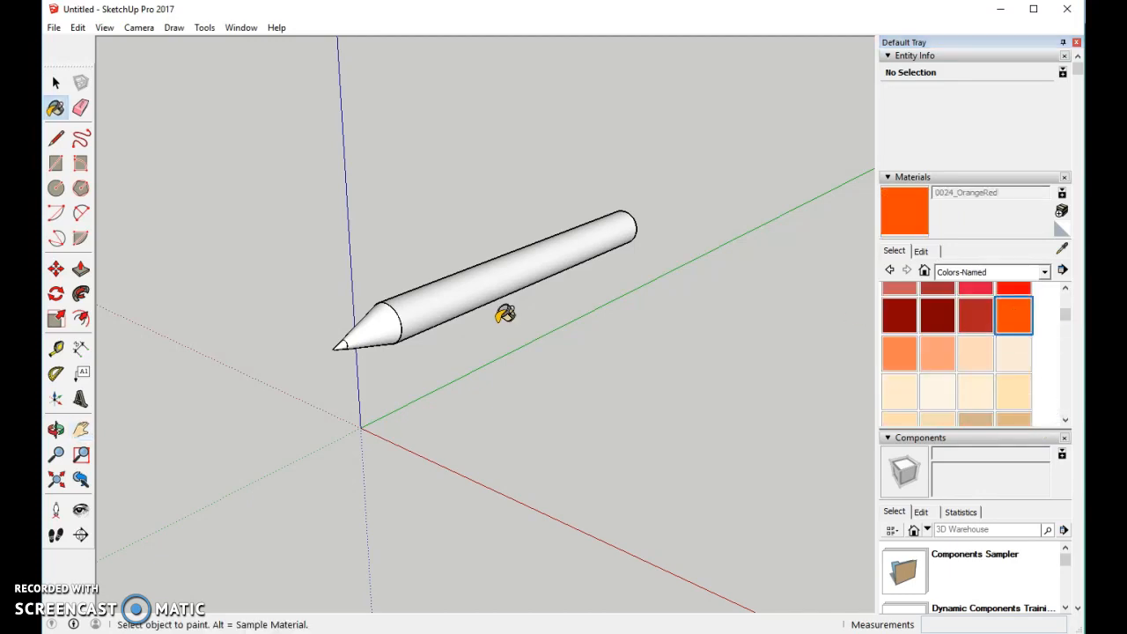
pyautogui.click(342, 343)
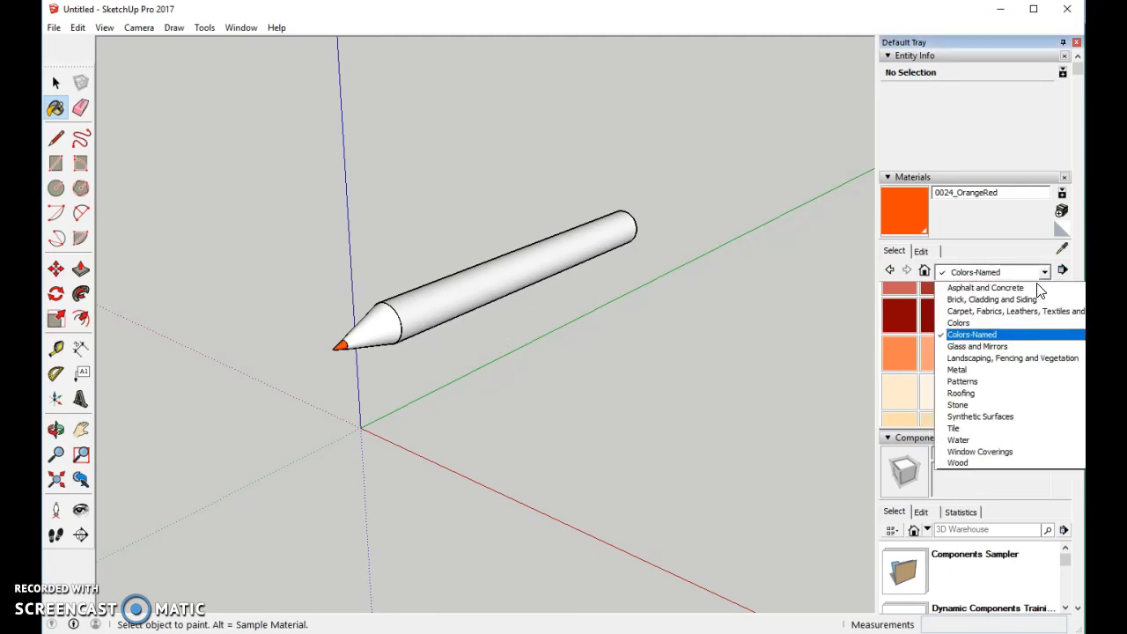
pyautogui.click(957, 463)
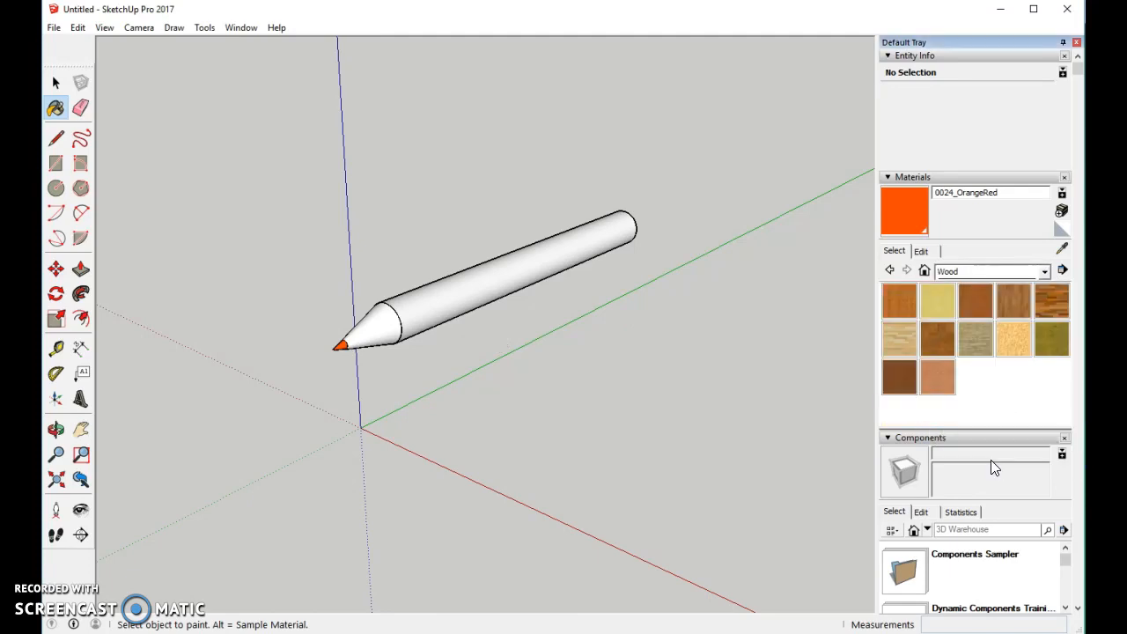
pyautogui.click(1013, 339)
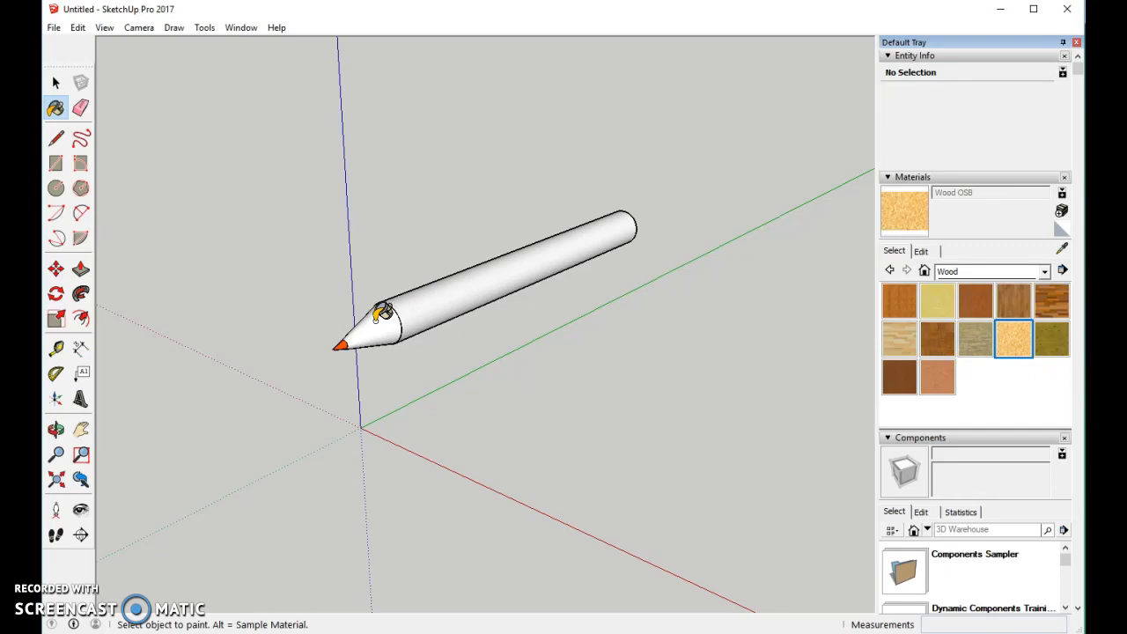
pyautogui.click(370, 331)
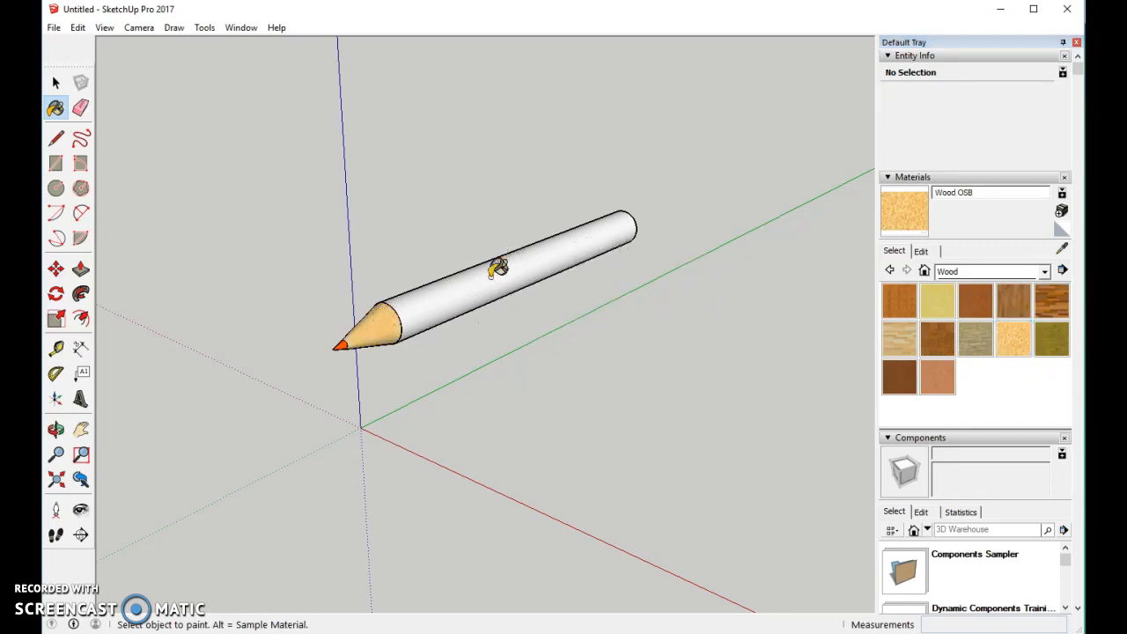
pyautogui.moveTo(1072, 392)
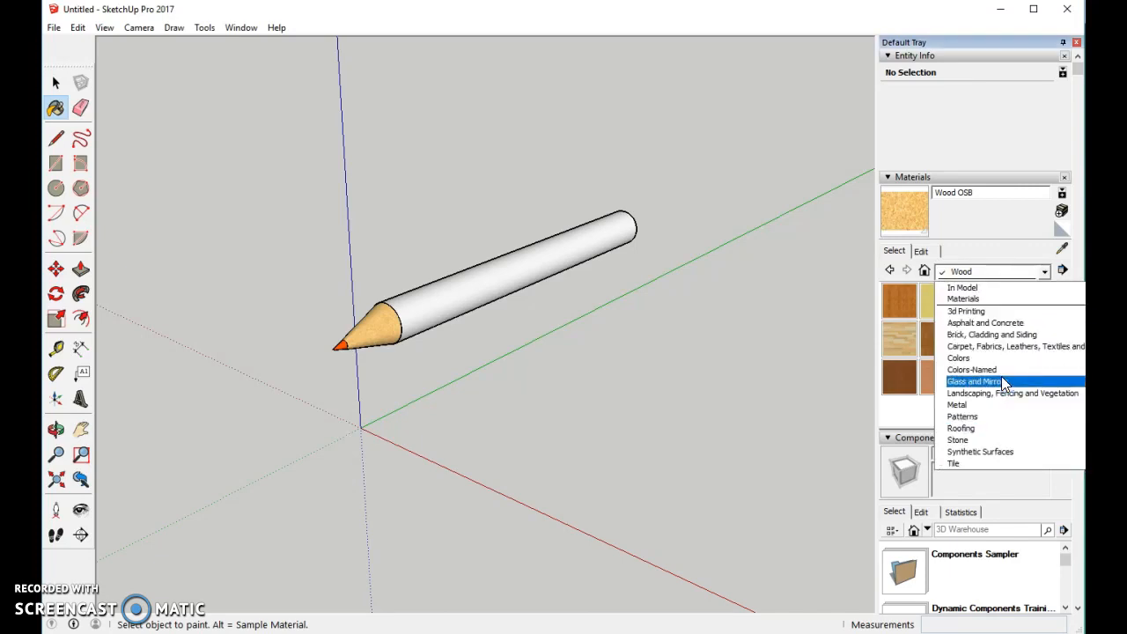
pyautogui.moveTo(992, 334)
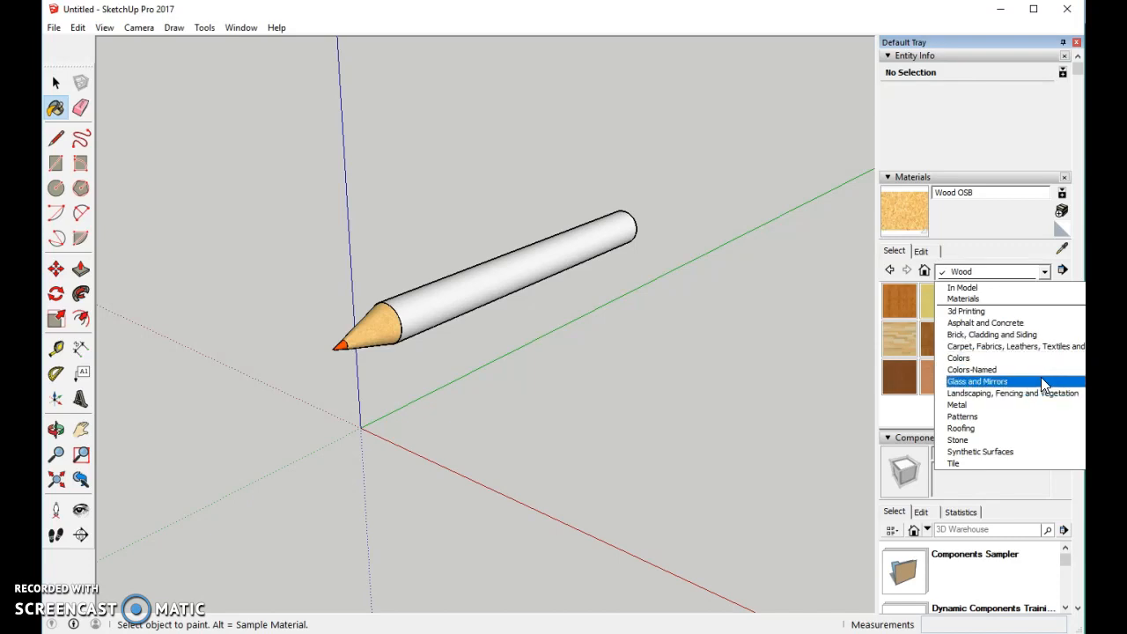
# - Paint the pencil's cylinder body with the named colour 0024_OrangeRed
pyautogui.click(972, 369)
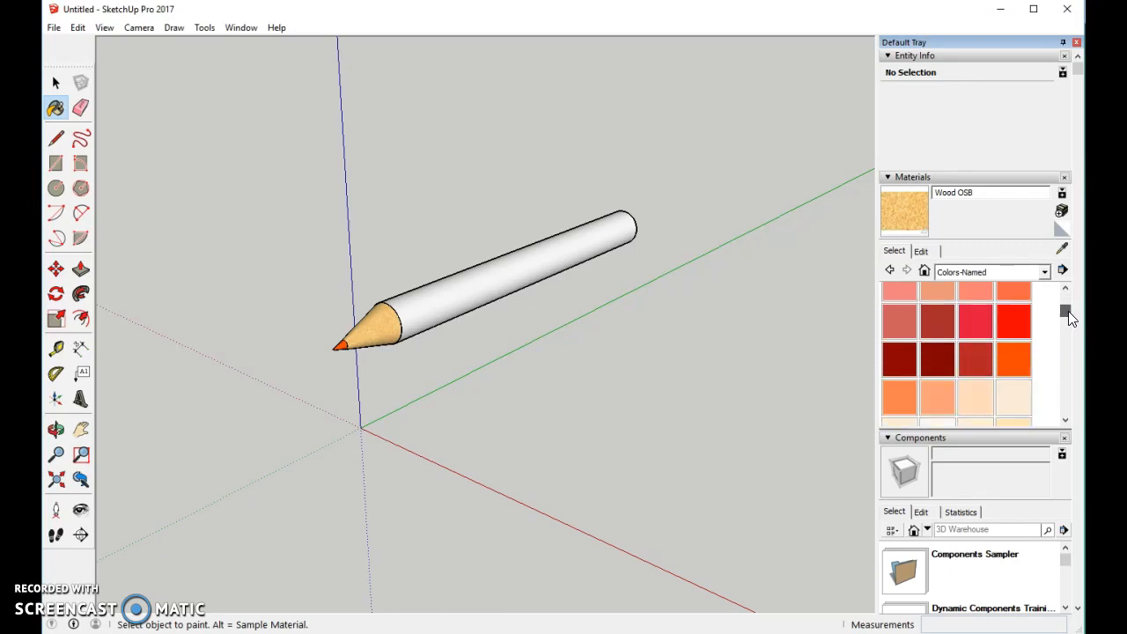
pyautogui.moveTo(1015, 300)
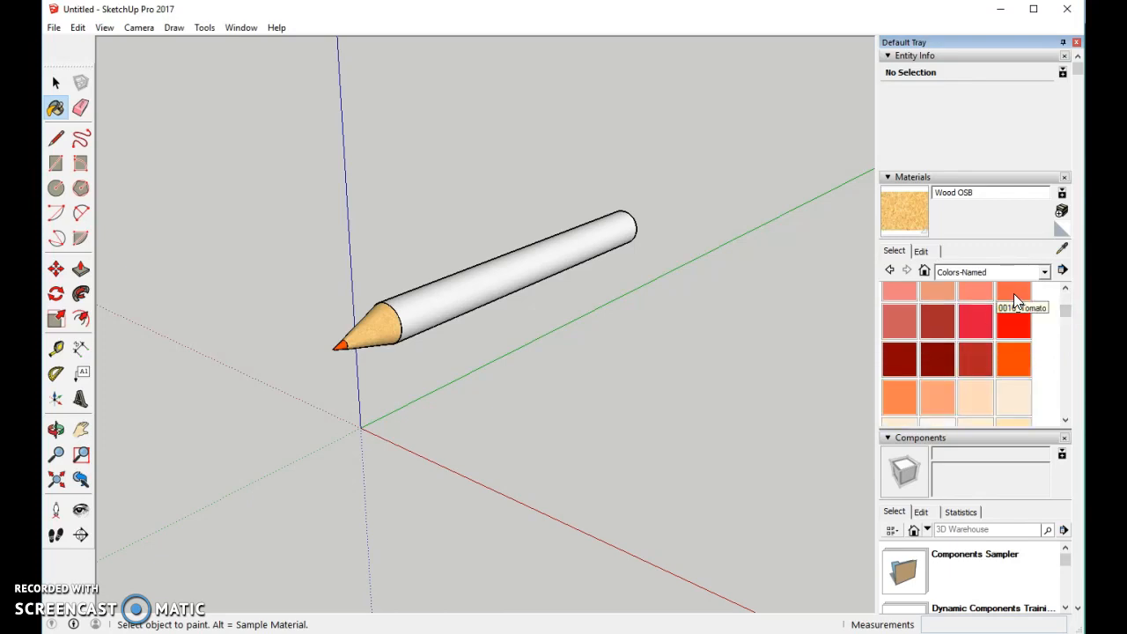
pyautogui.click(1012, 359)
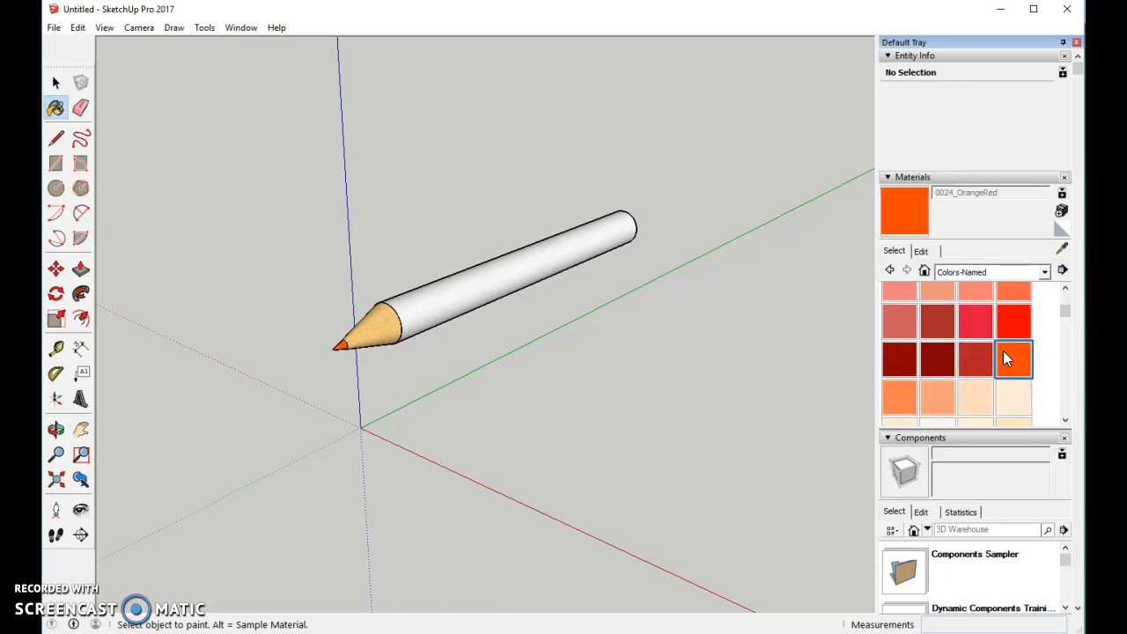
pyautogui.click(493, 255)
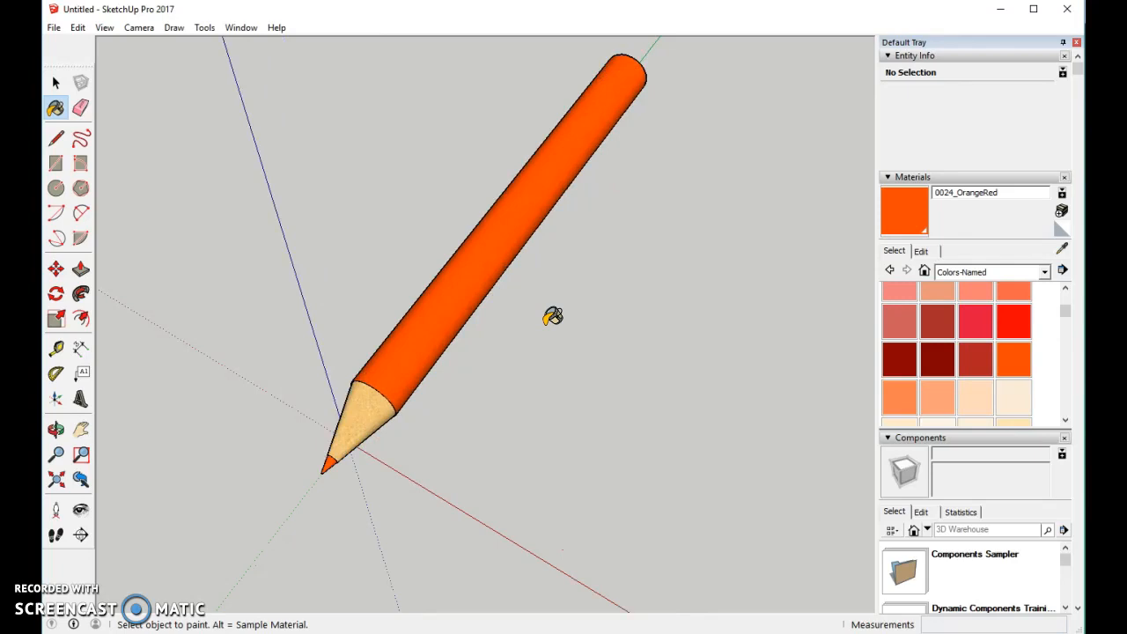
pyautogui.moveTo(668, 259)
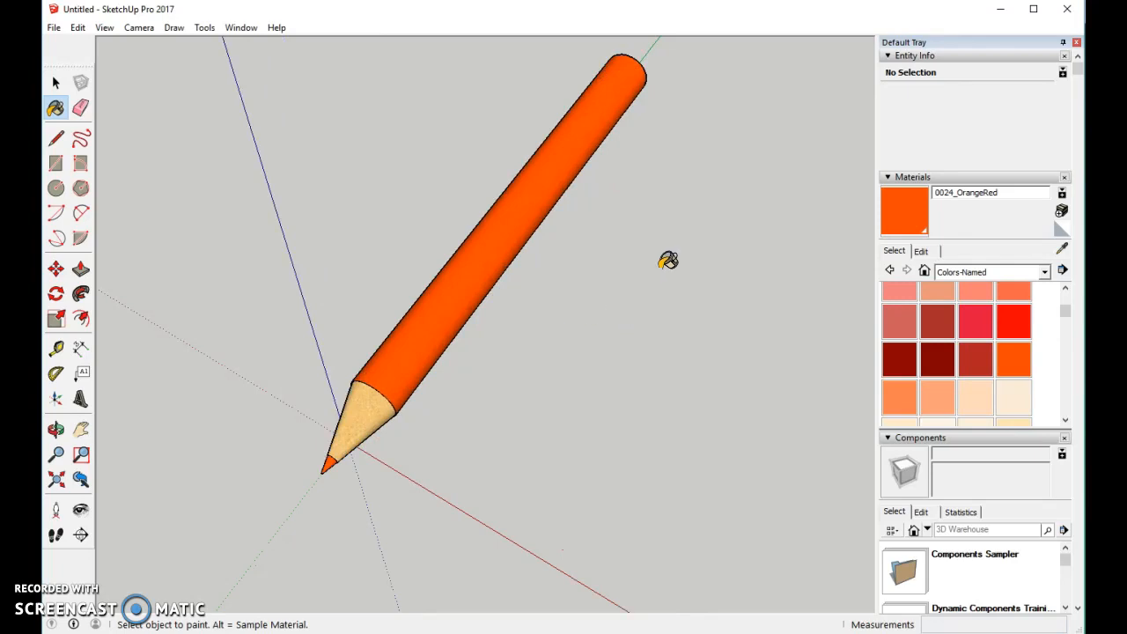